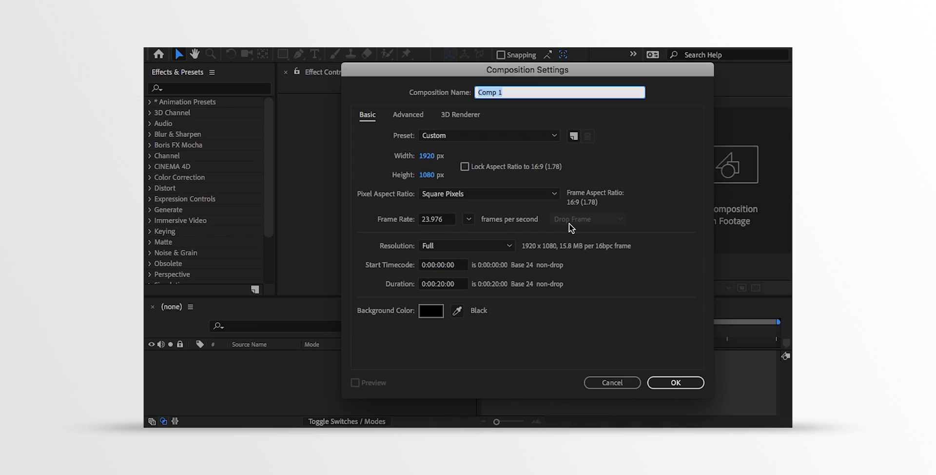
Create the 1920×1080, 23.976 fps, 20-second composition named 'Venom'.
text(Venom)
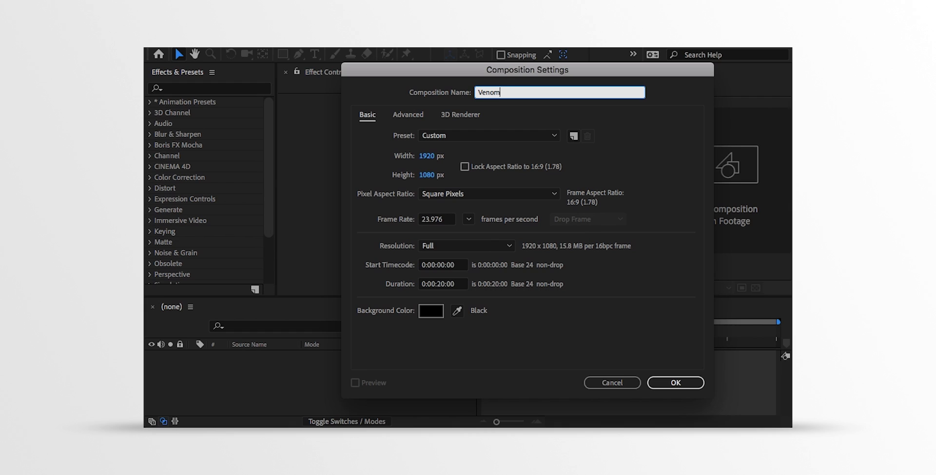
mouse_move(448, 170)
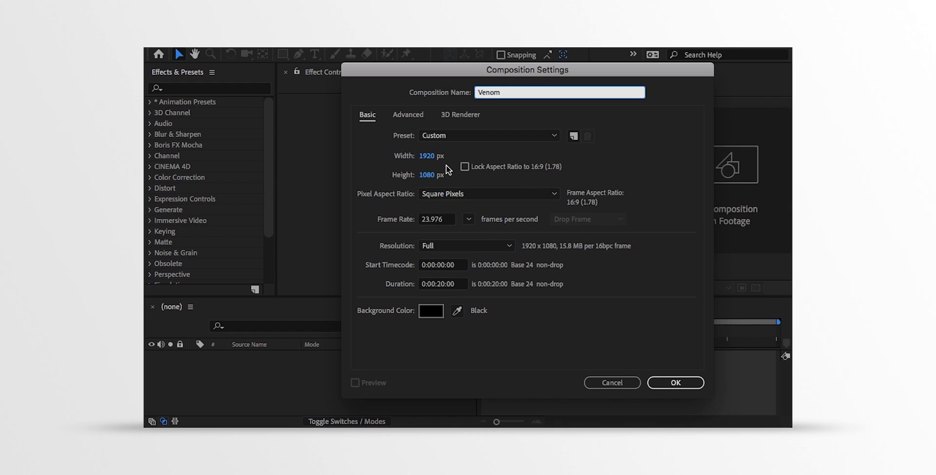
mouse_move(462, 221)
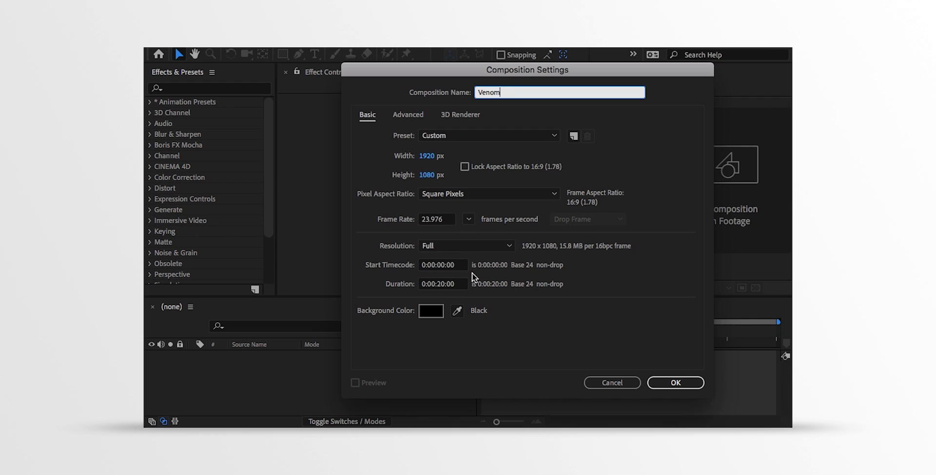
mouse_move(536, 311)
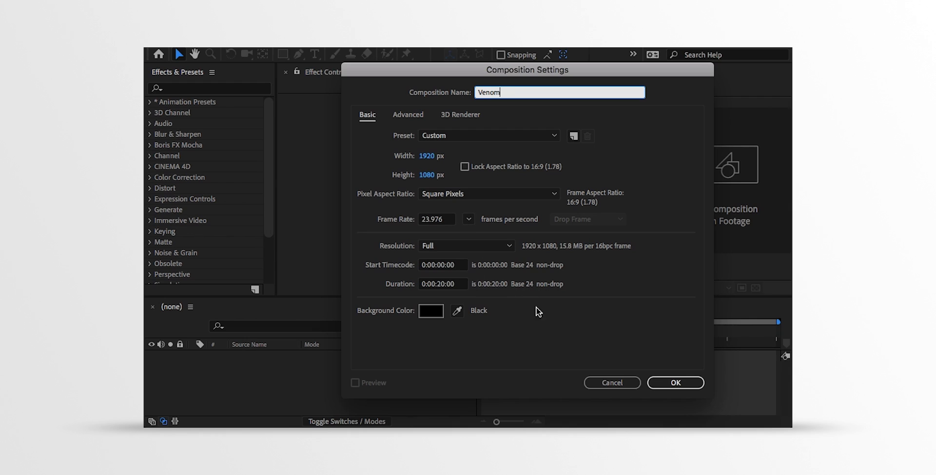
click(675, 382)
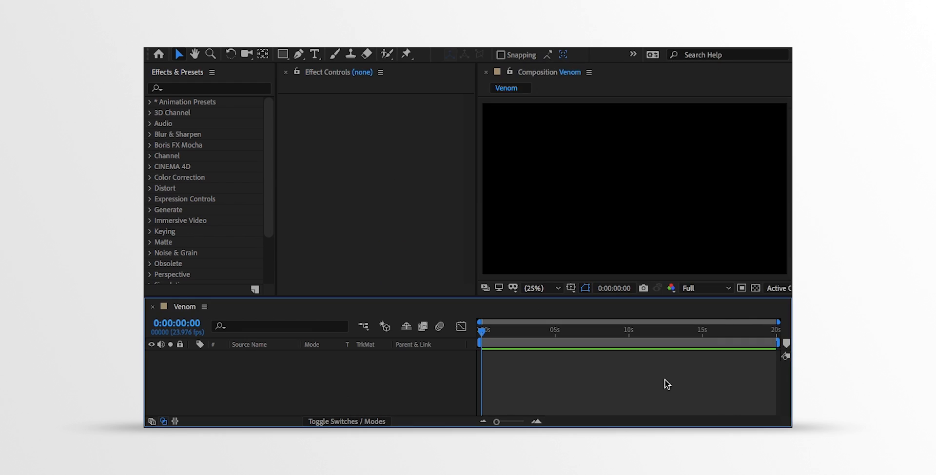
mouse_move(339, 374)
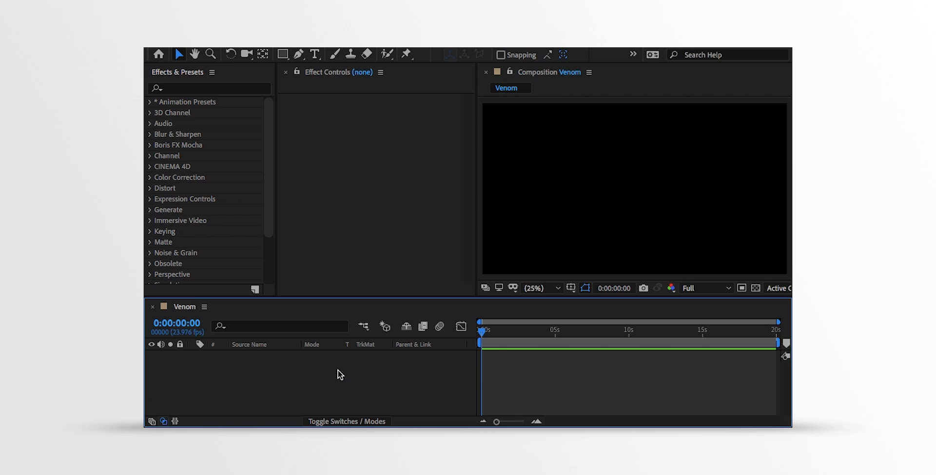
Add a new solid layer named 'Reflection' to the Venom composition.
right_click(337, 375)
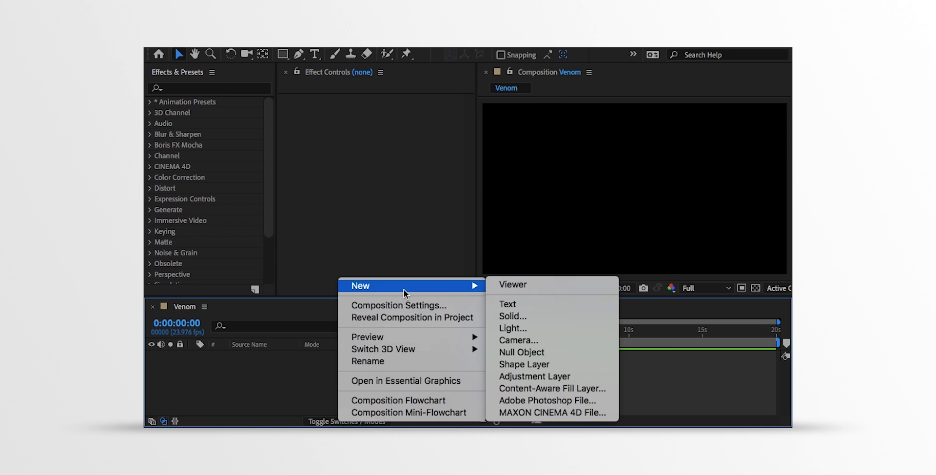
click(513, 316)
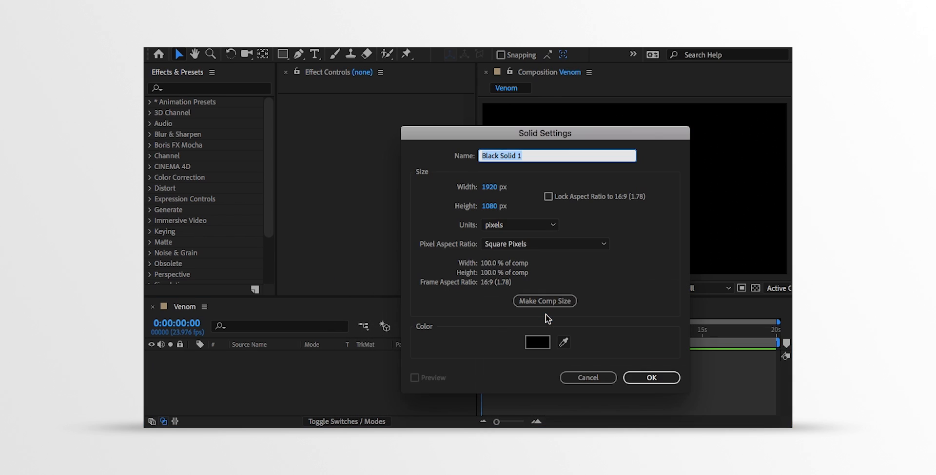
text(Reflection)
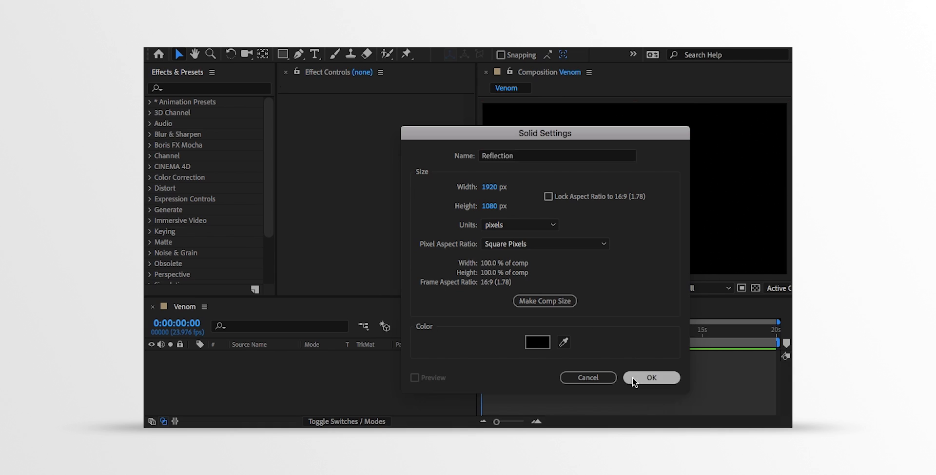
click(651, 377)
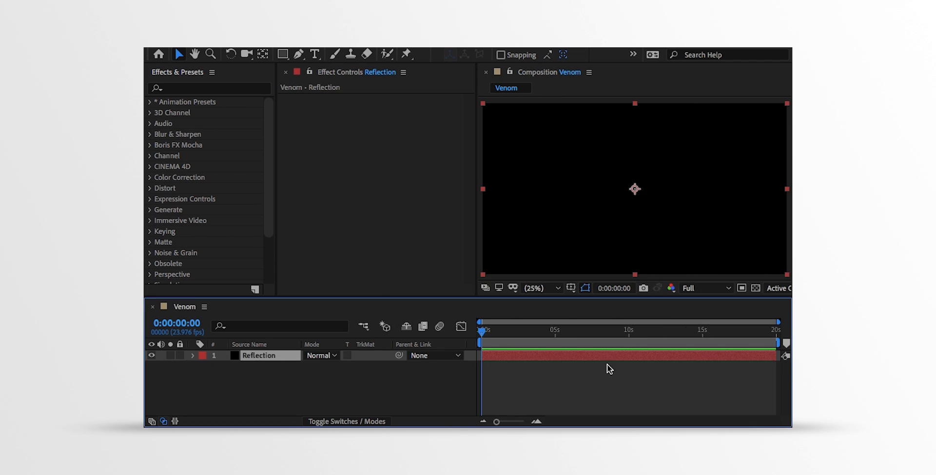
Find Fractal Noise in Effects & Presets and apply it to the Reflection layer.
click(209, 88)
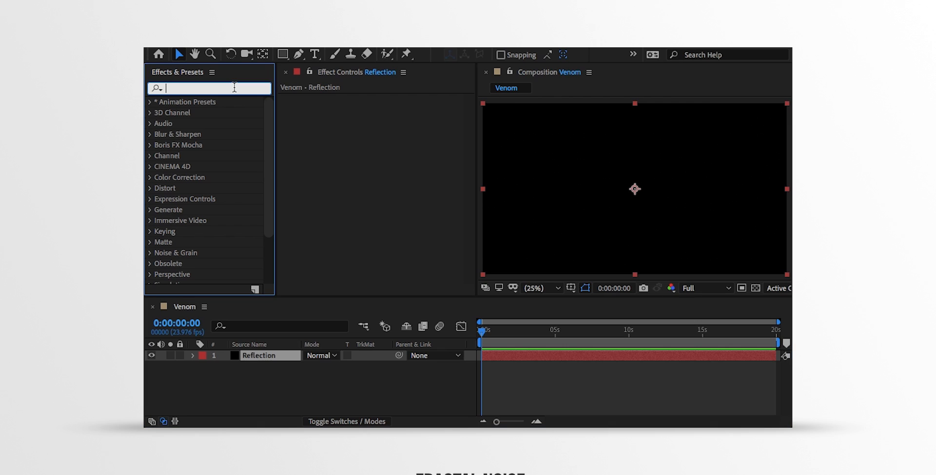
text(fractal)
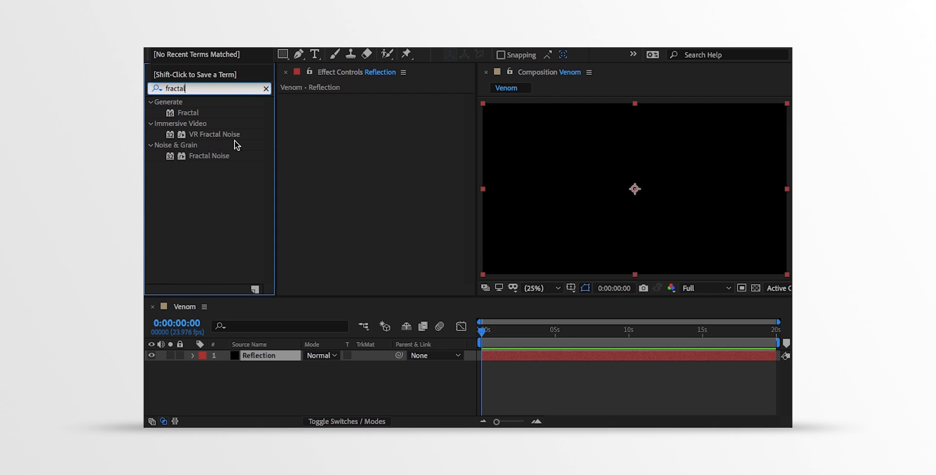
click(209, 156)
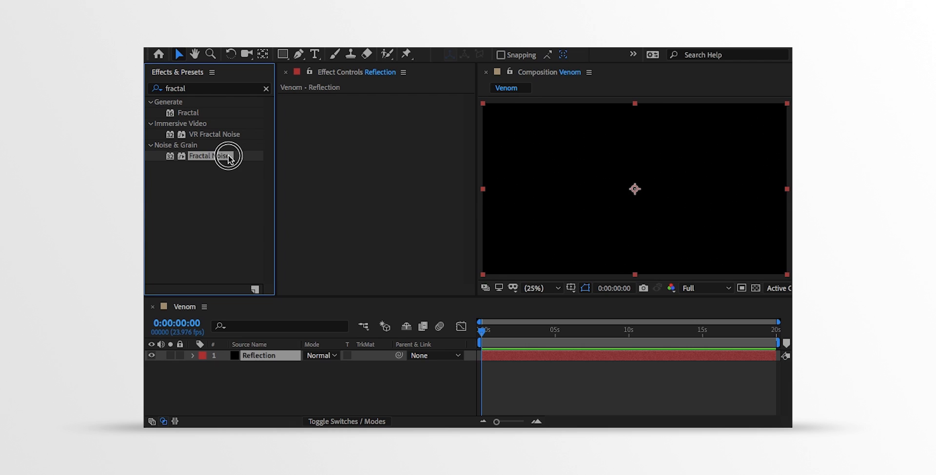
double_click(209, 156)
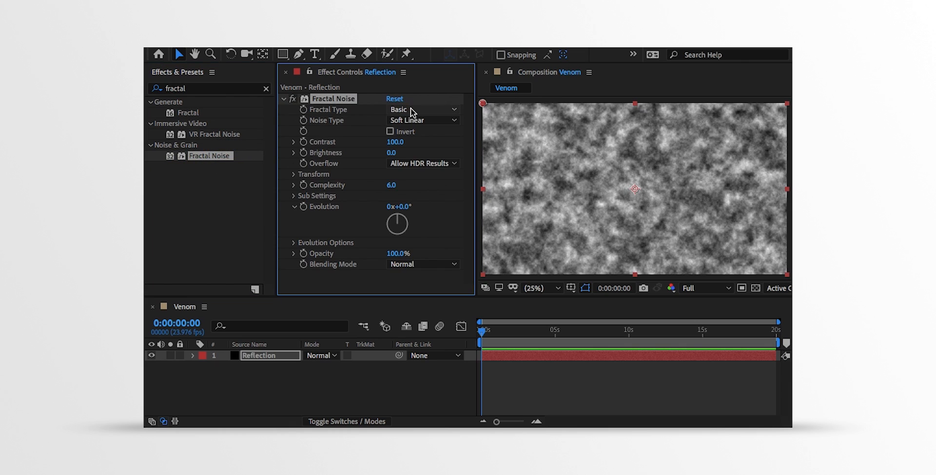
Set Fractal Noise to Max type with Uniform Scaling off and Scale Height 10000.
click(423, 109)
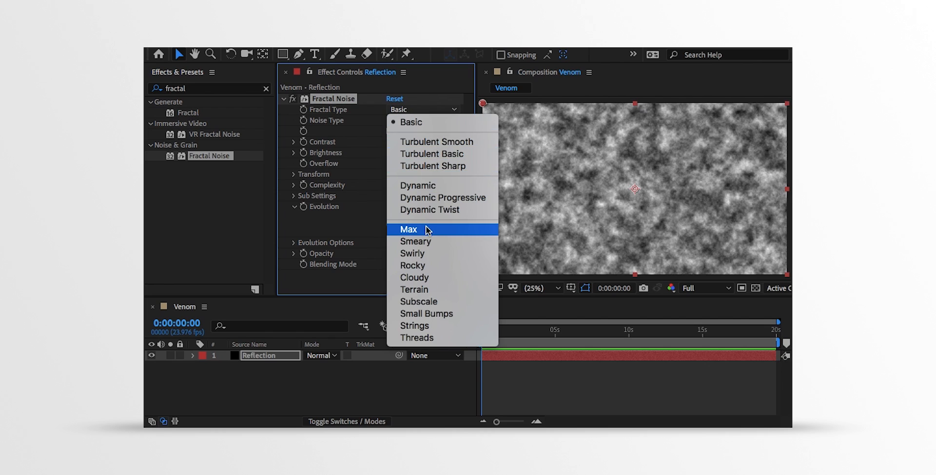
click(408, 229)
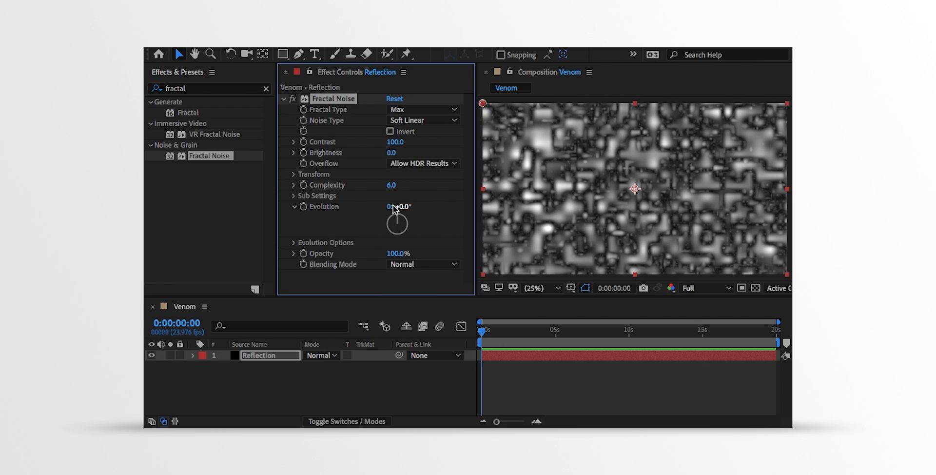
click(295, 174)
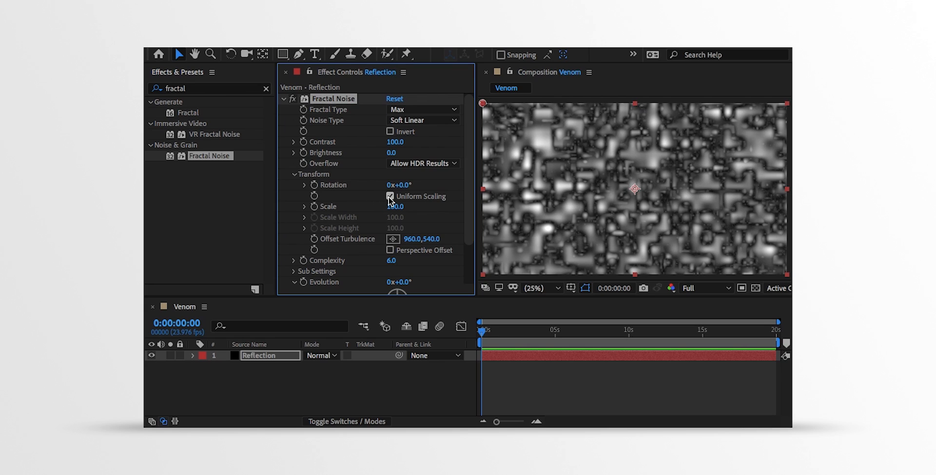
click(390, 196)
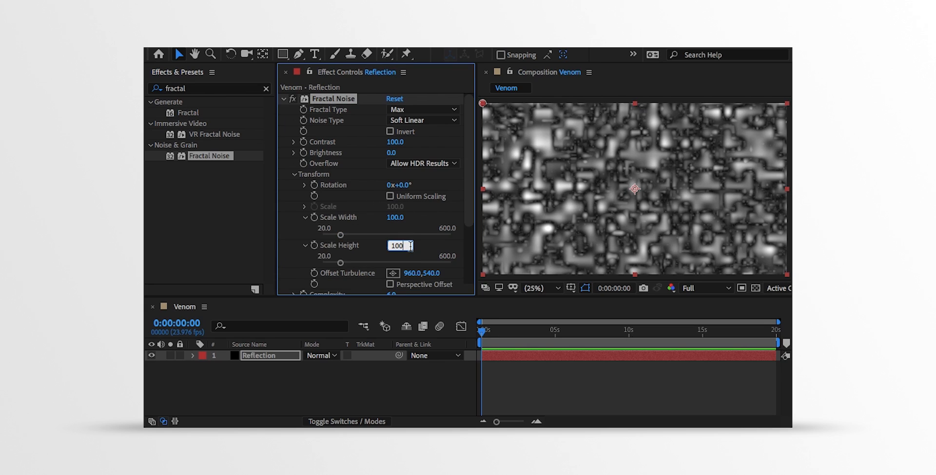
text(10000.0)
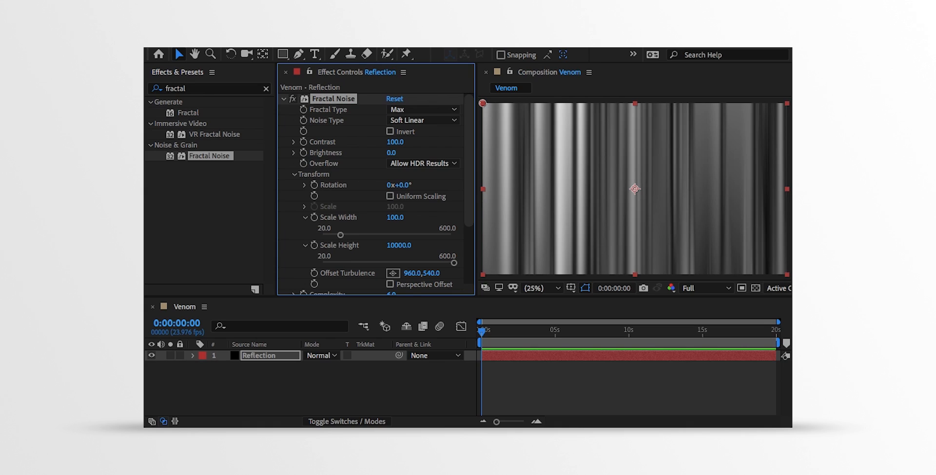
mouse_move(367, 230)
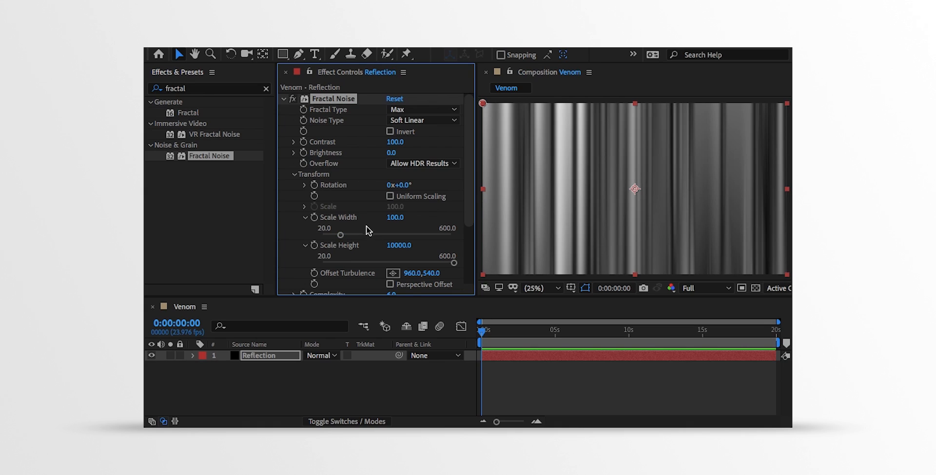
scroll(down, 3)
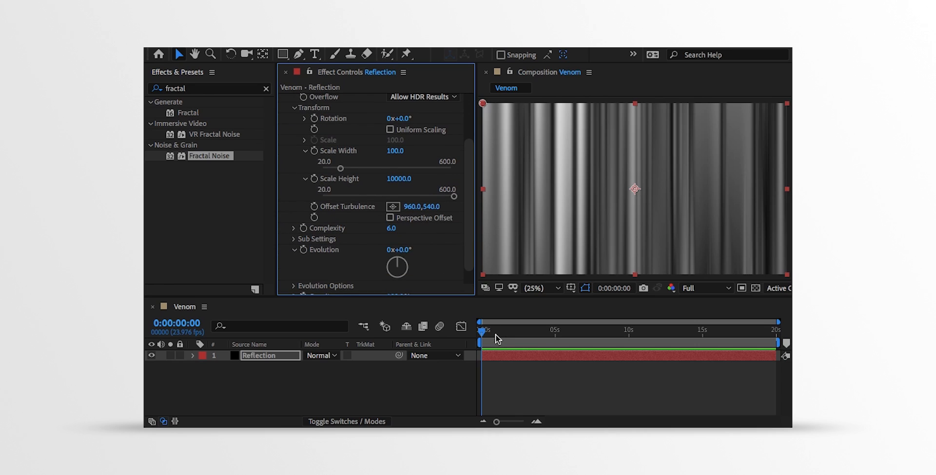
Keyframe Evolution and Offset Turbulence X 1700 at the comp end, then scrub.
drag(482, 333, 508, 334)
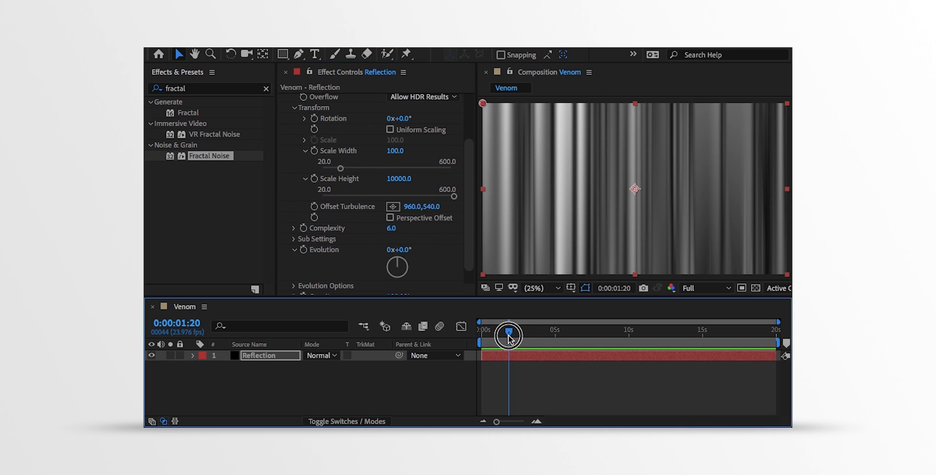
drag(508, 334, 483, 335)
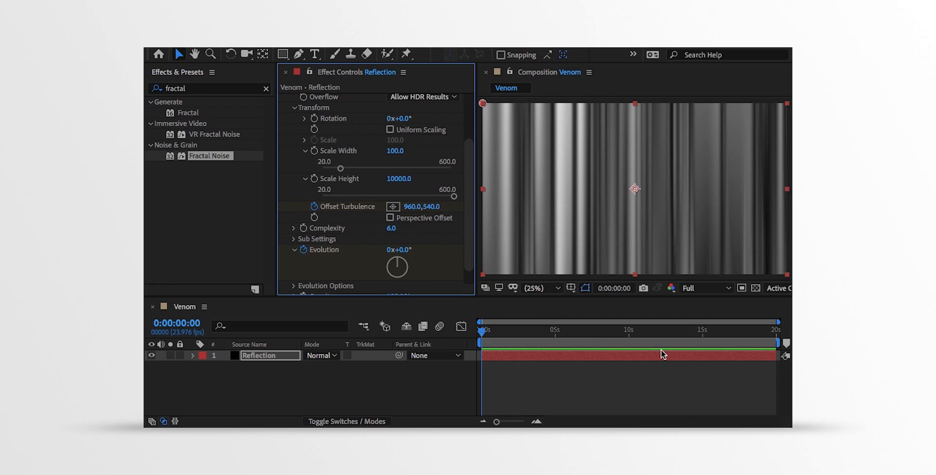
click(775, 334)
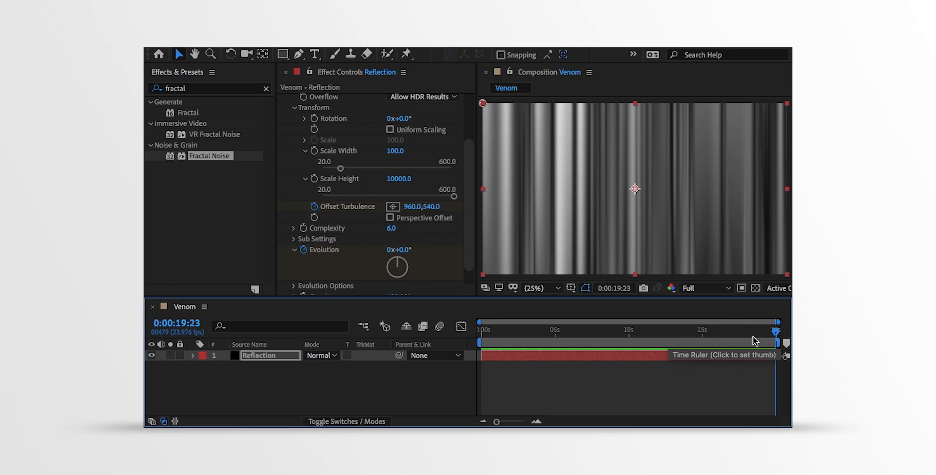
double_click(390, 250)
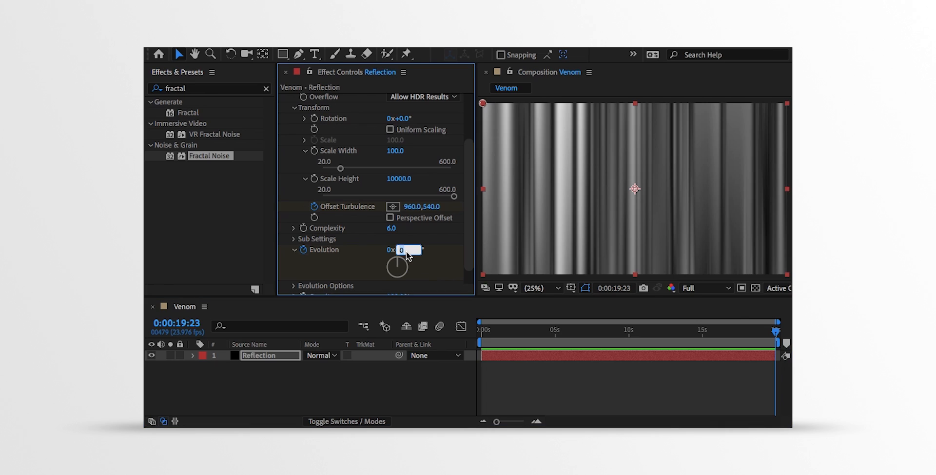
text(180.0°)
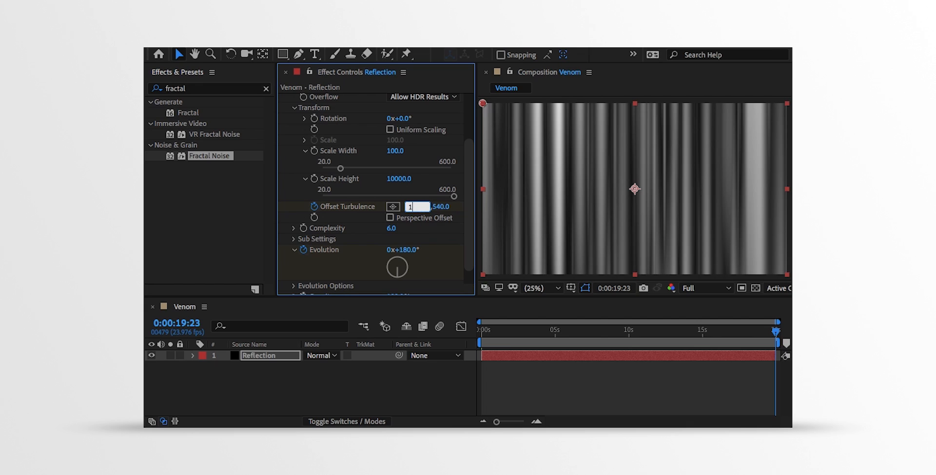
text(1700.0)
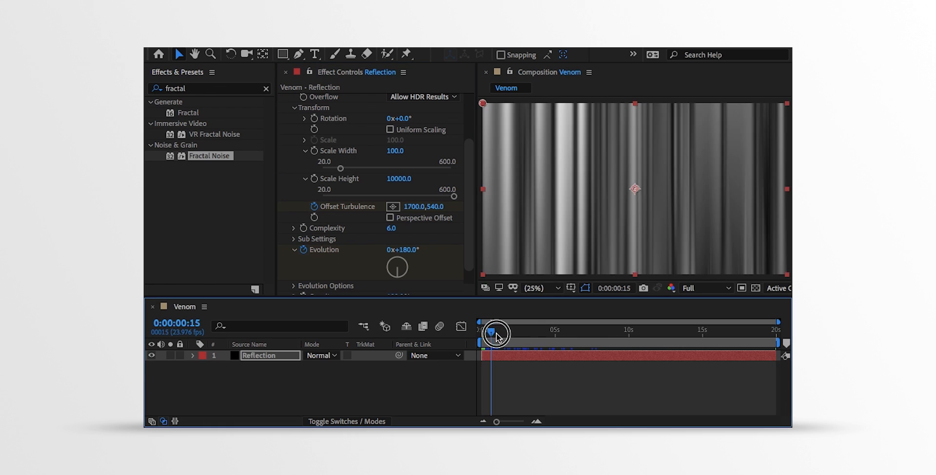
drag(495, 333, 484, 333)
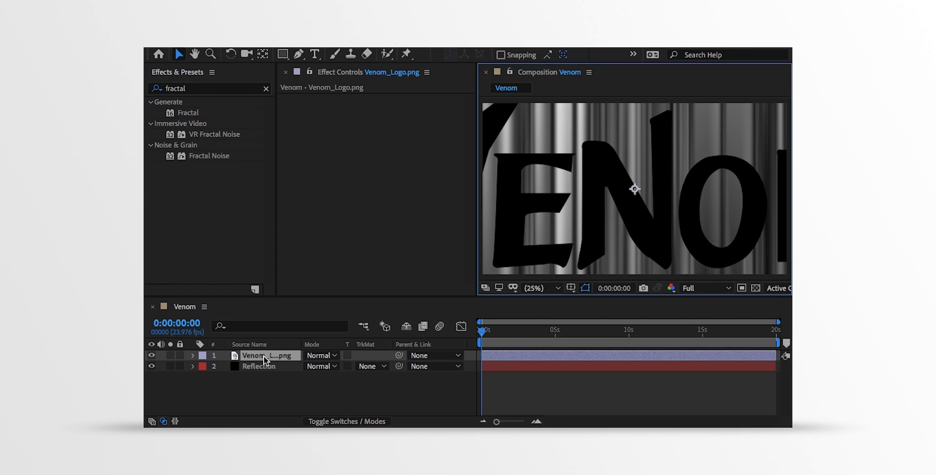
Scale the Venom logo layer down to 25%.
key(s)
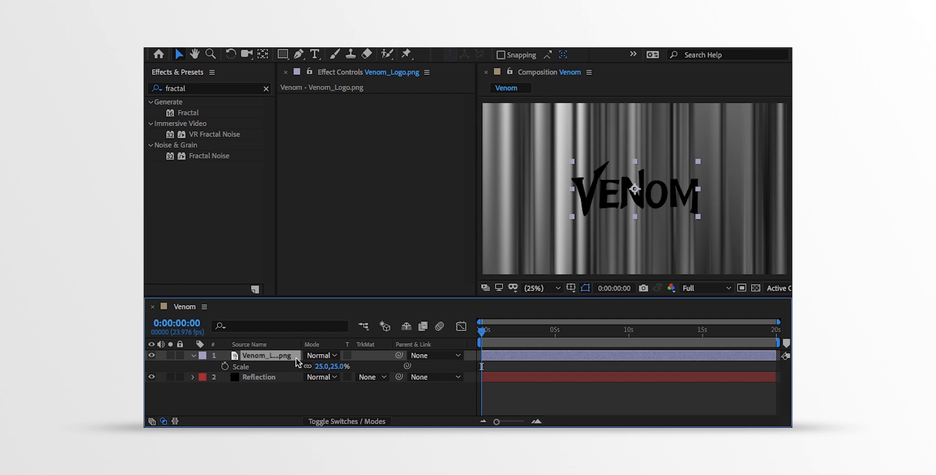
click(208, 88)
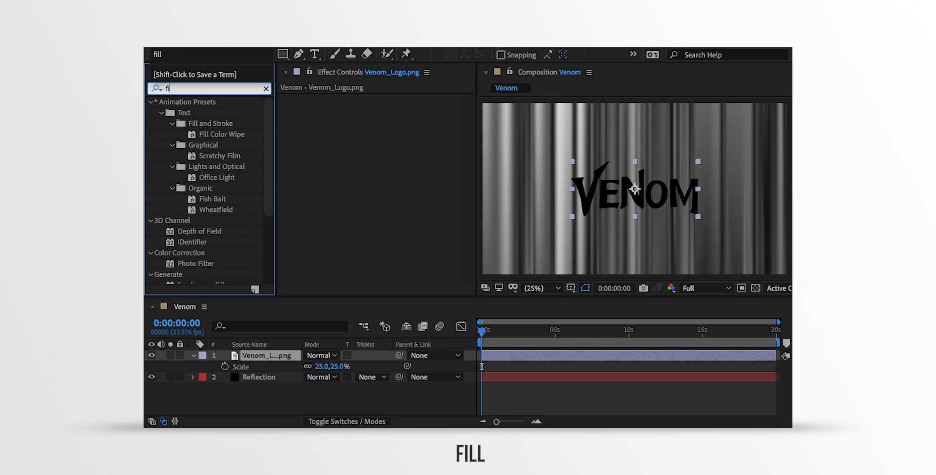
Apply a Fill effect that colours the Venom logo white (FFFFFF).
text(fill)
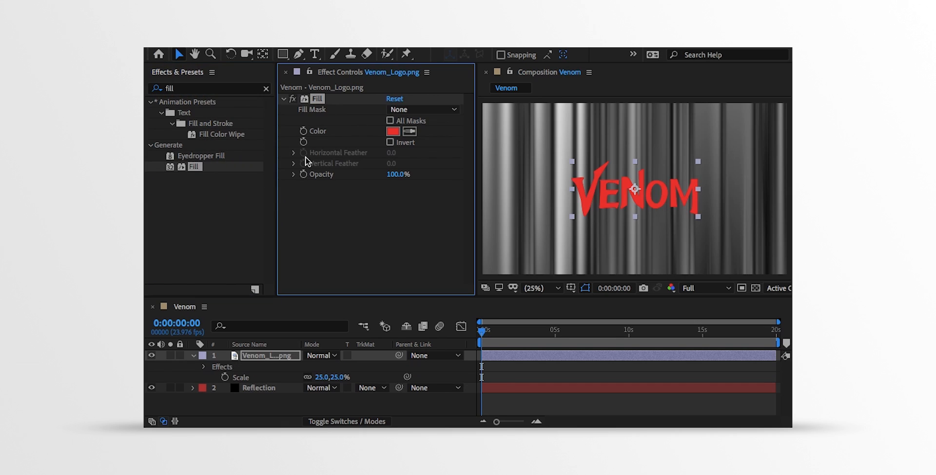
click(393, 131)
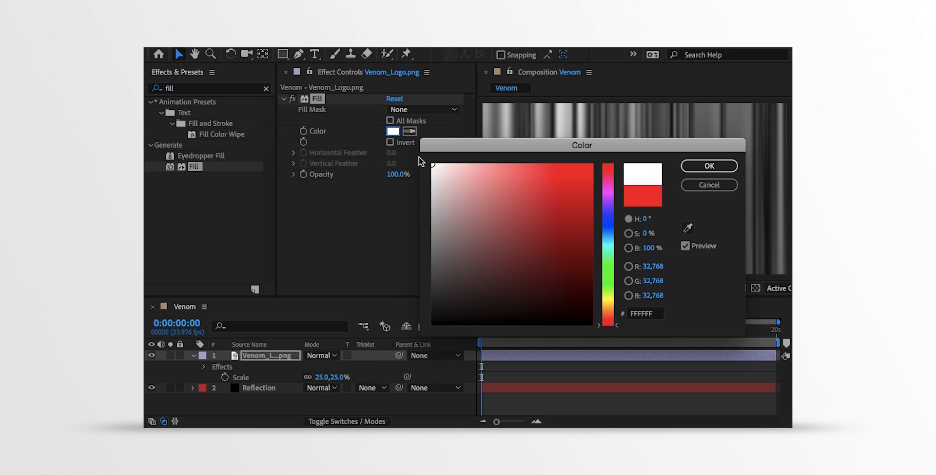
click(708, 166)
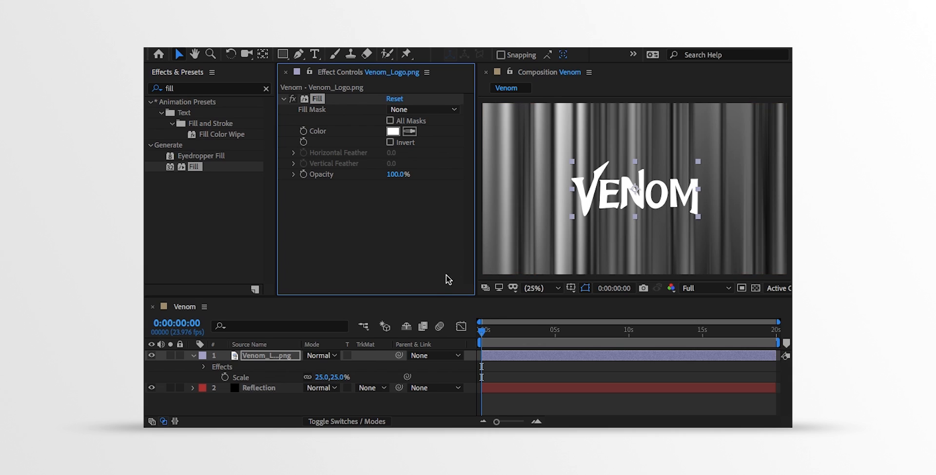
click(259, 388)
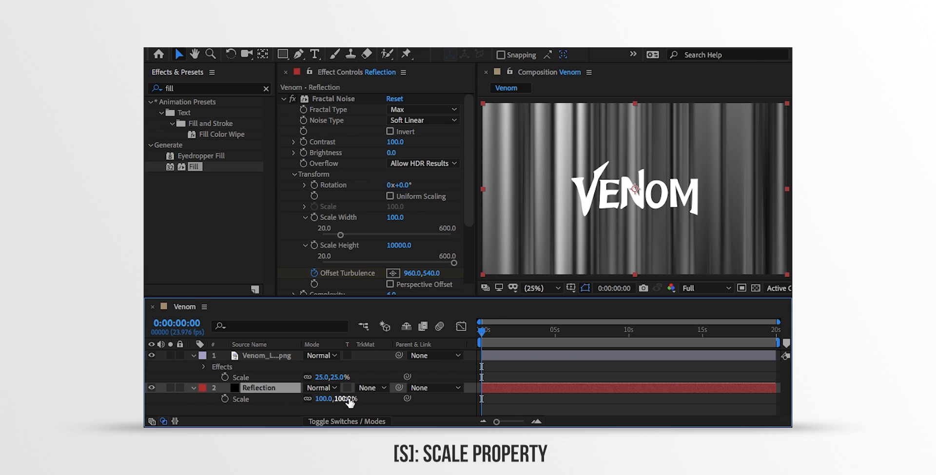
Scrub the Reflection layer's Scale down to 52%.
drag(349, 398, 325, 409)
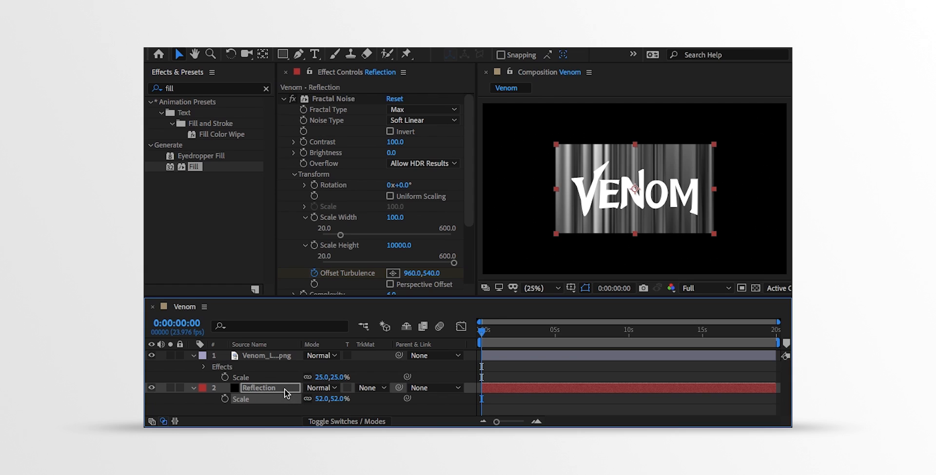
Pre-compose the Reflection layer as Reflection Comp, moving all attributes.
right_click(258, 387)
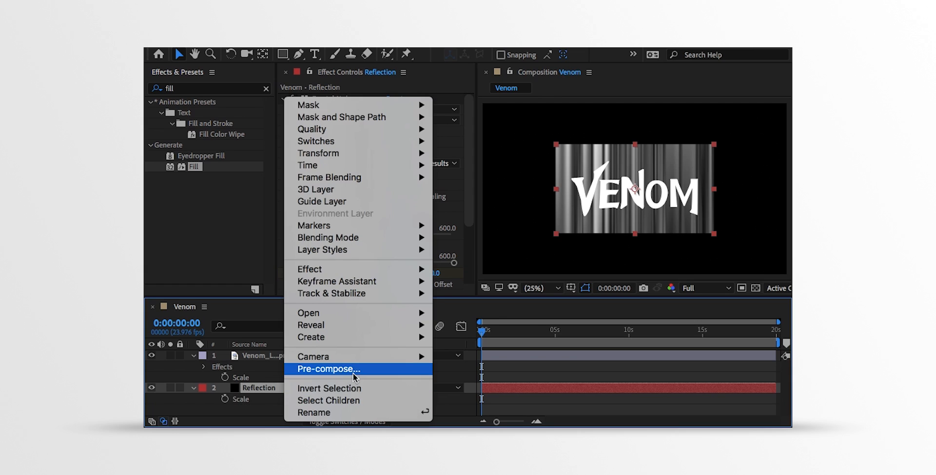
click(327, 369)
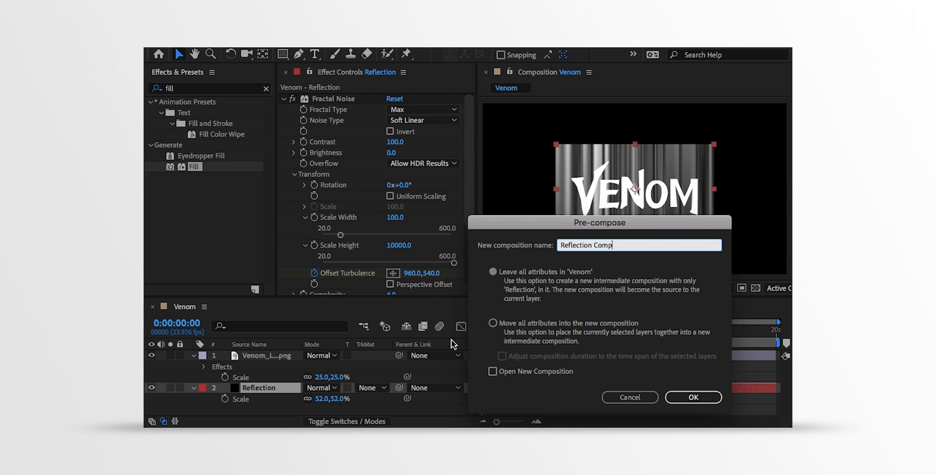
click(493, 323)
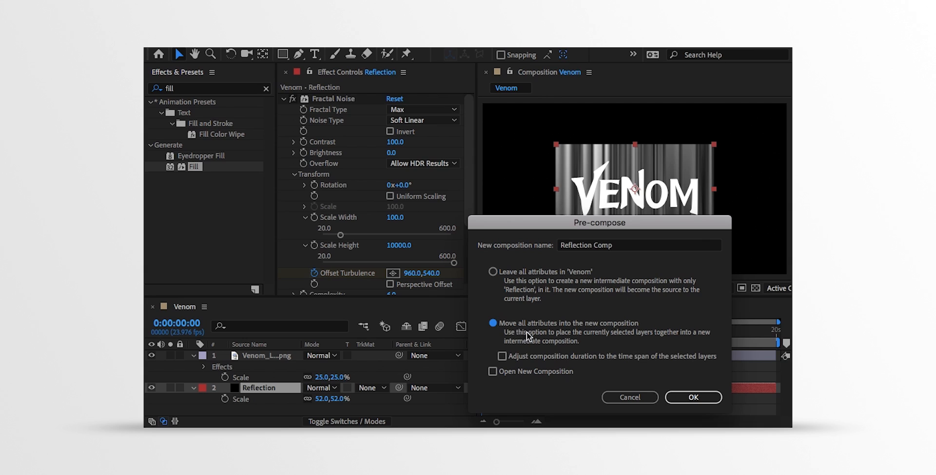
click(692, 397)
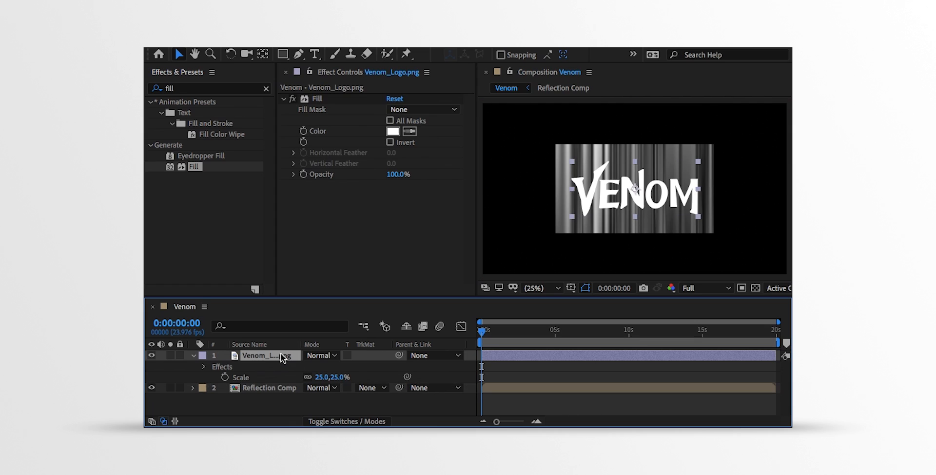
Begin pre-composing the logo layer under the name Logo_Comp.
right_click(266, 355)
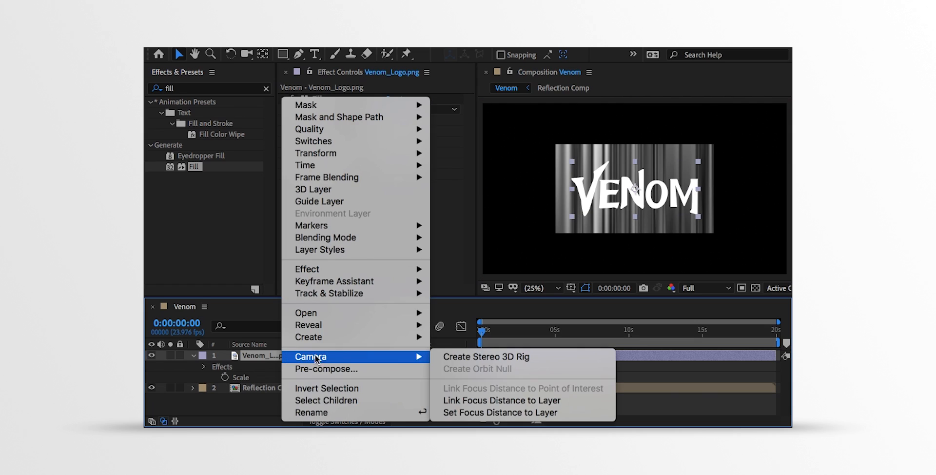
click(326, 368)
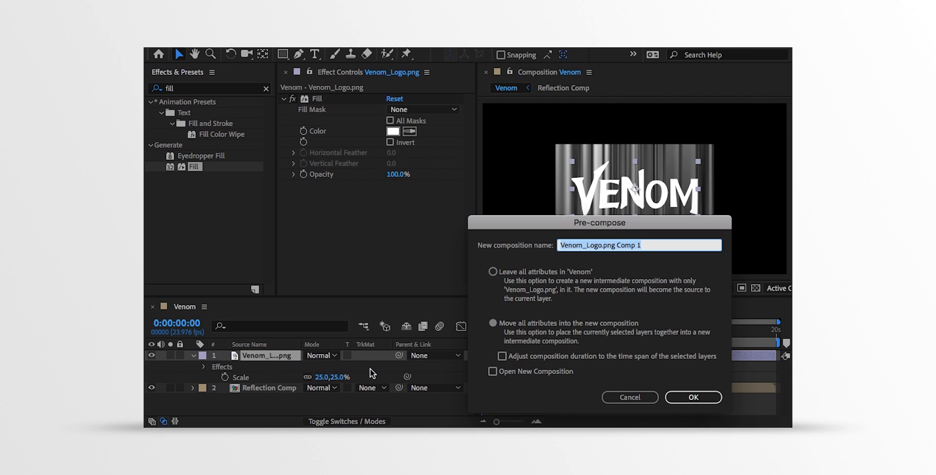
click(492, 323)
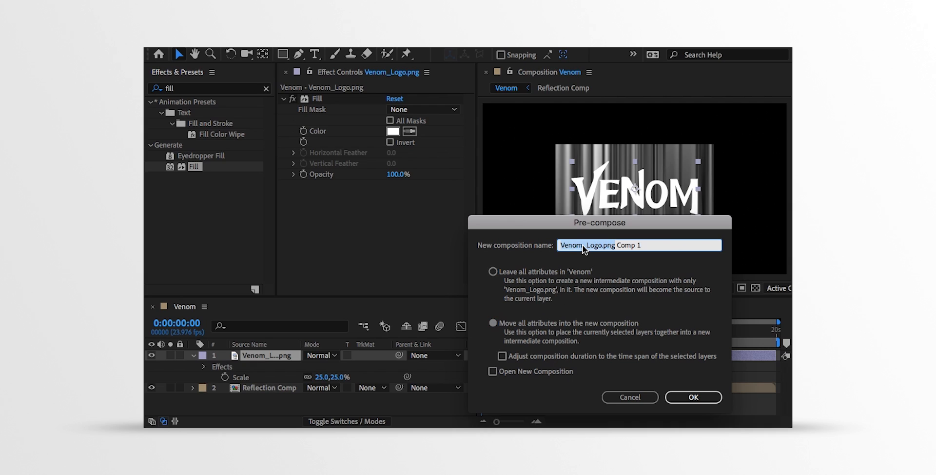
text(Logo_Comp)
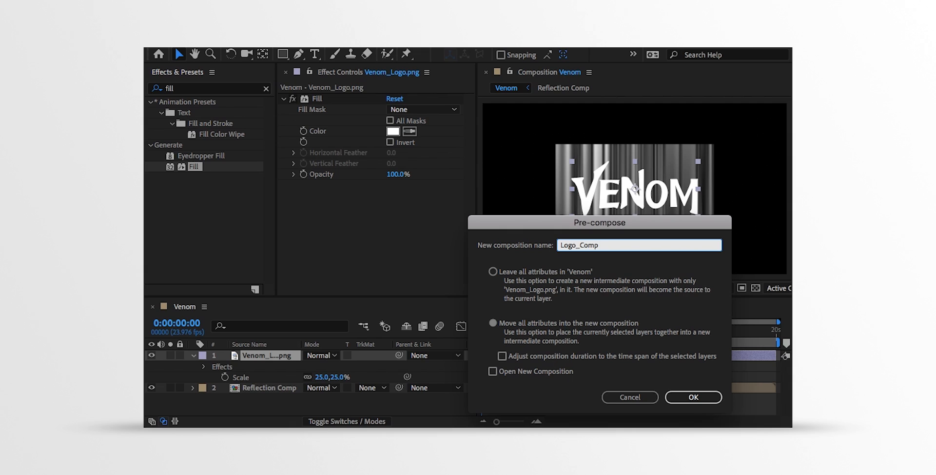
Confirm Logo_Comp and set Reflection Comp's Track Matte to Alpha Matte 'Logo_Comp'.
click(693, 397)
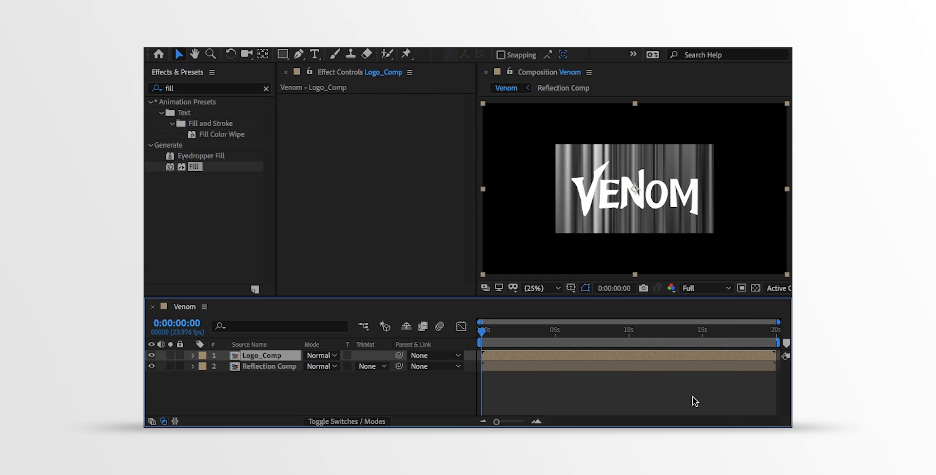
mouse_move(360, 380)
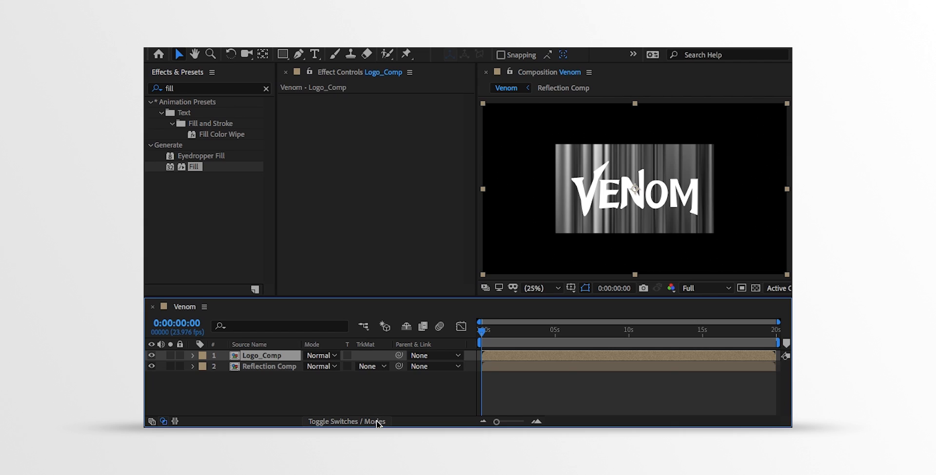
mouse_move(375, 421)
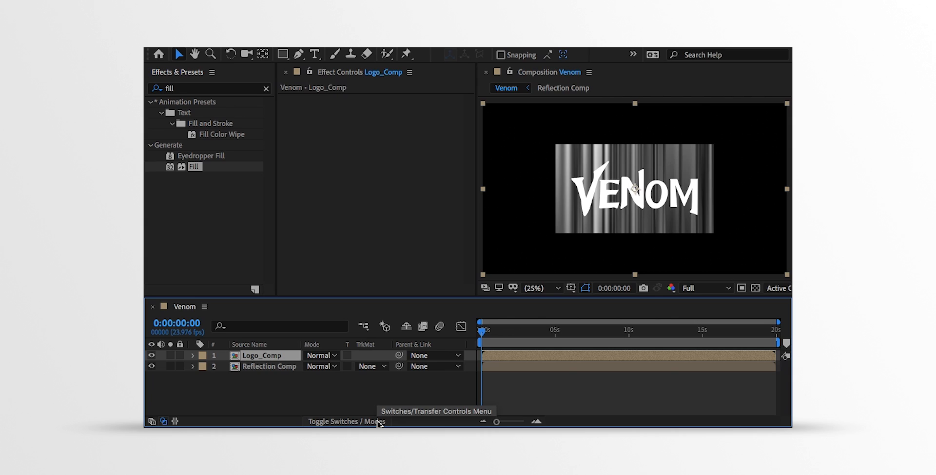
click(369, 366)
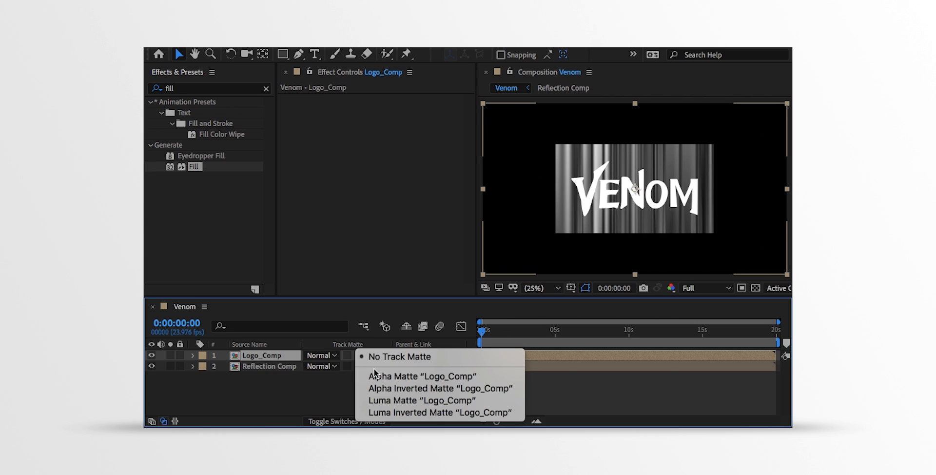
mouse_move(421, 375)
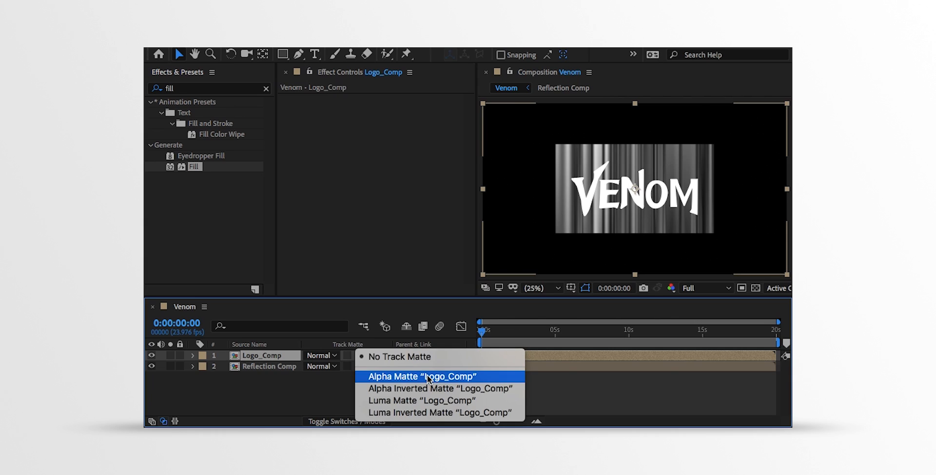
click(421, 376)
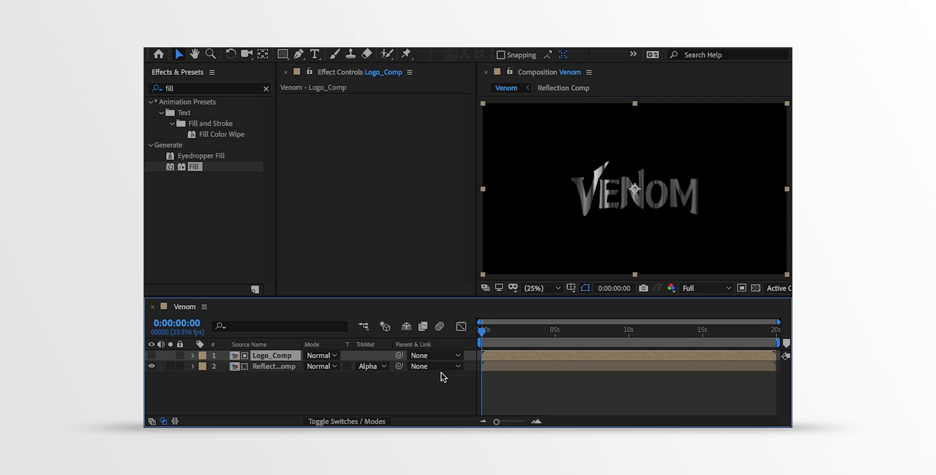
Apply CC Glass to Reflection Comp, bump-mapped from Logo_Comp lightness with height 30.
click(275, 366)
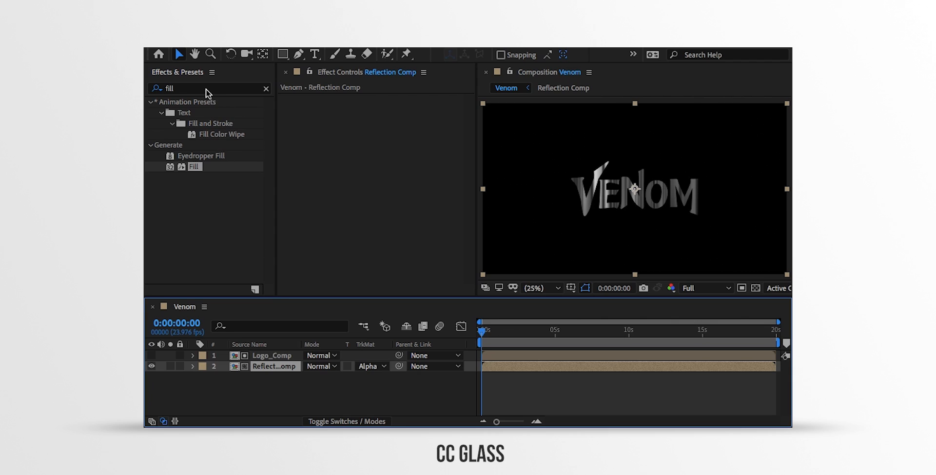
text(g)
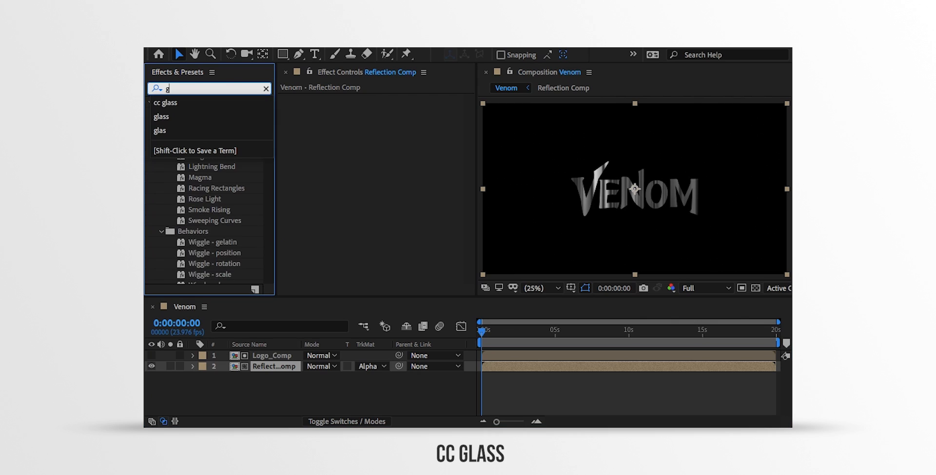
text(lass)
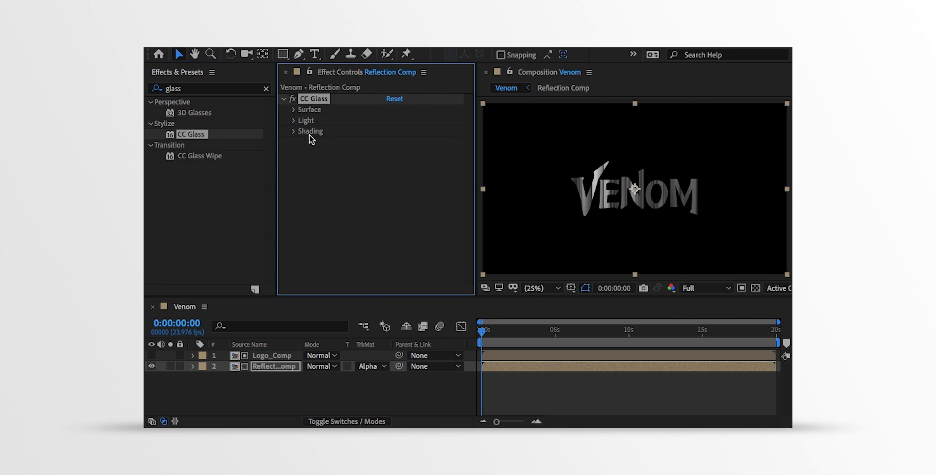
mouse_move(295, 115)
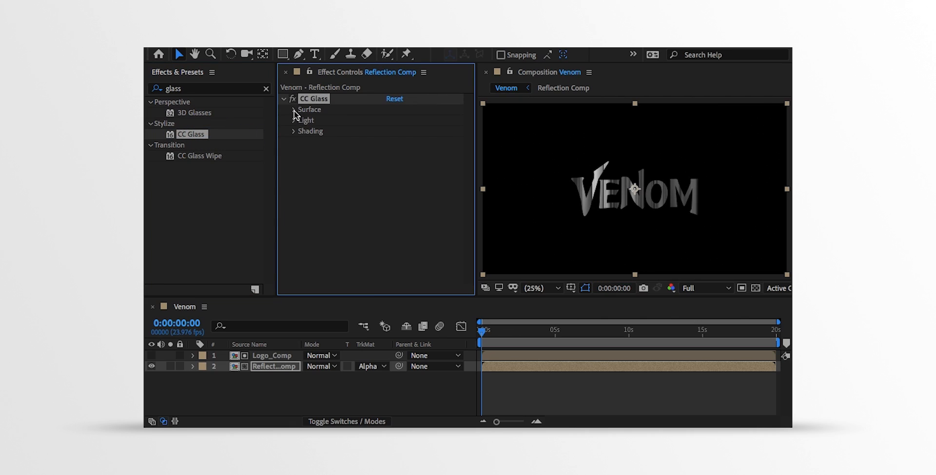
click(294, 109)
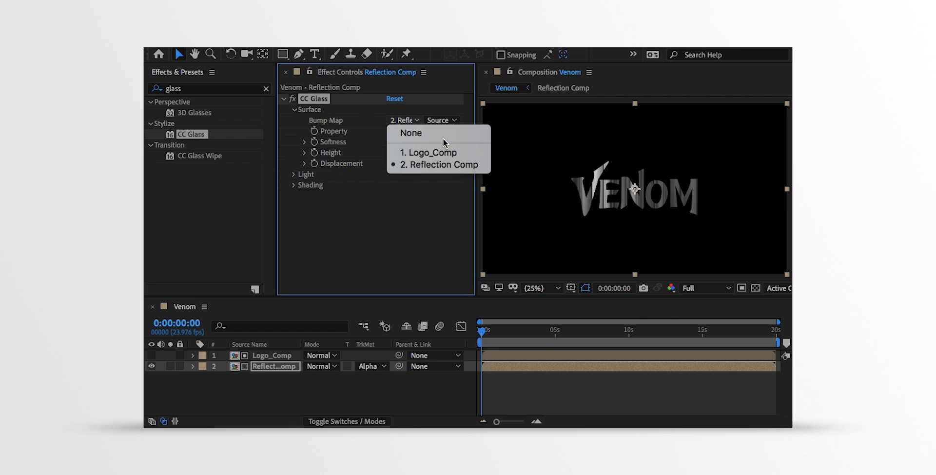
click(429, 152)
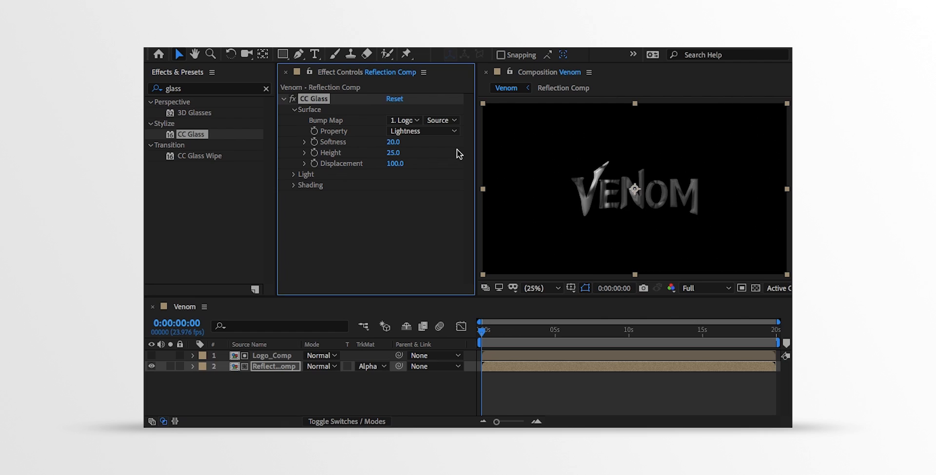
click(421, 131)
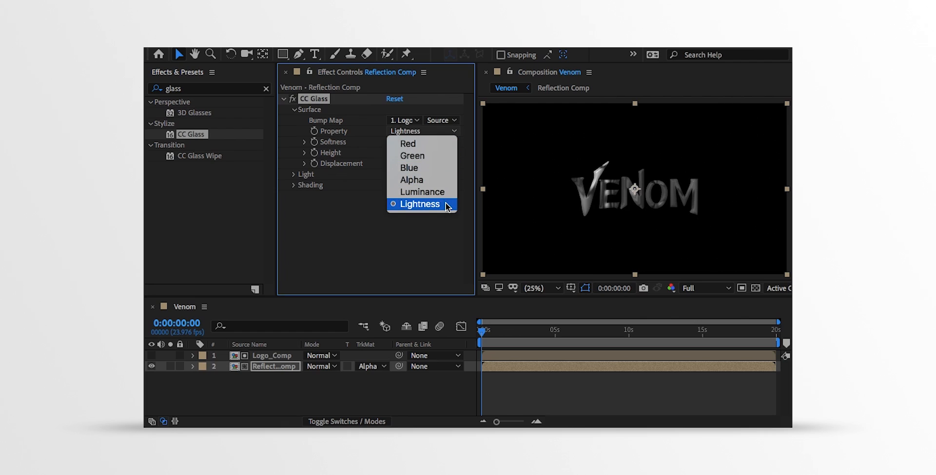
click(421, 204)
text(40)
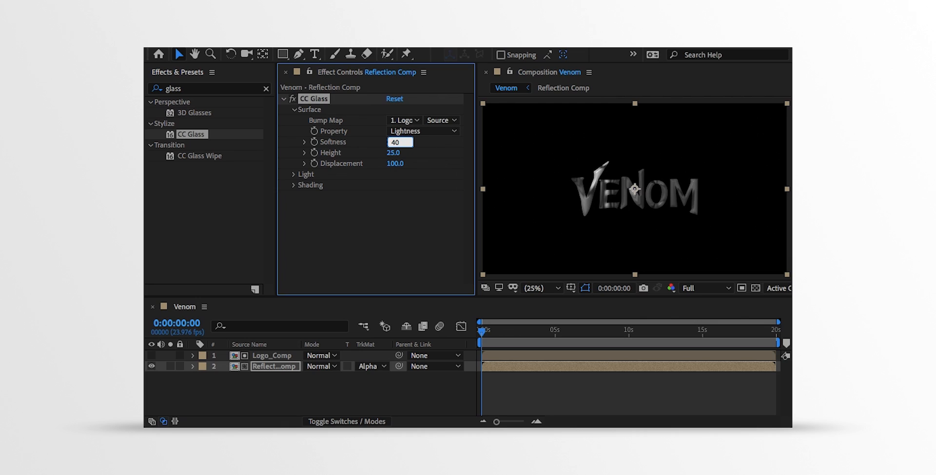
click(399, 152)
text(30)
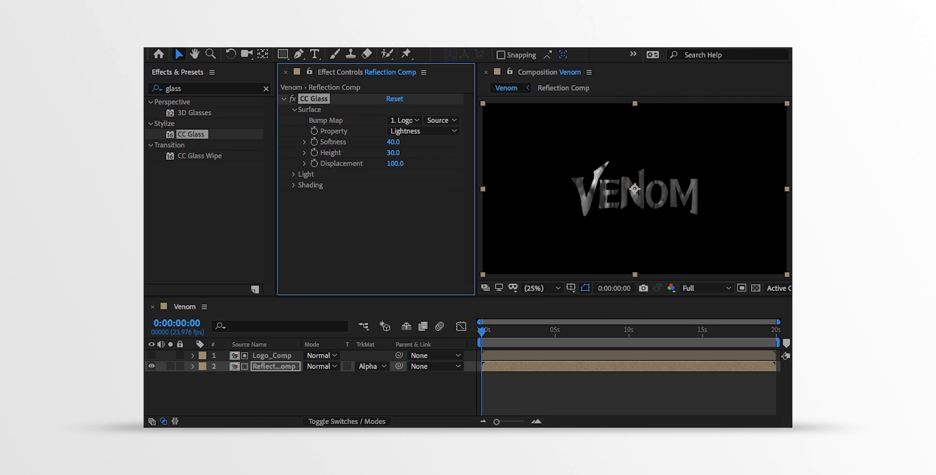
mouse_move(406, 150)
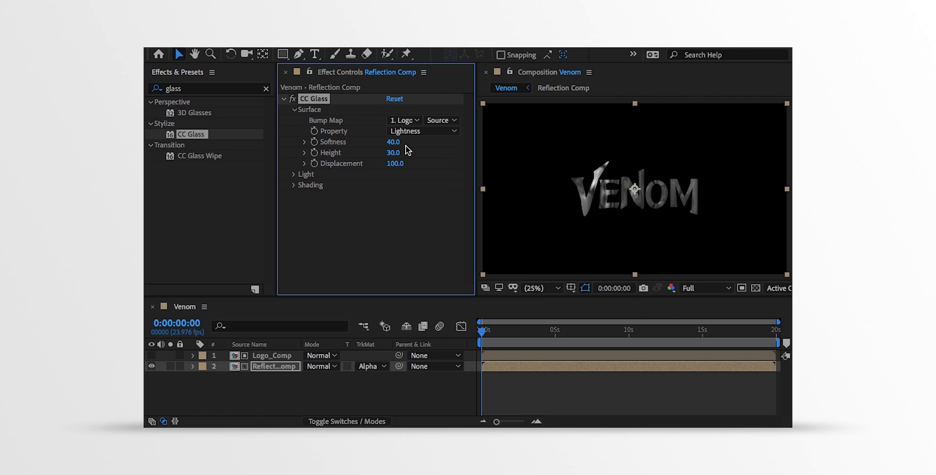
Adjust CC Glass Shading values, entering .5 and setting Metal to 0.
click(295, 185)
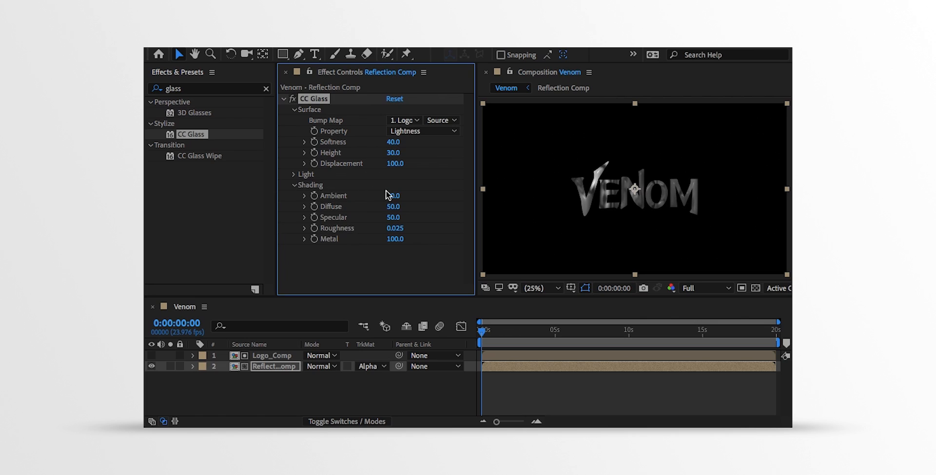
click(393, 196)
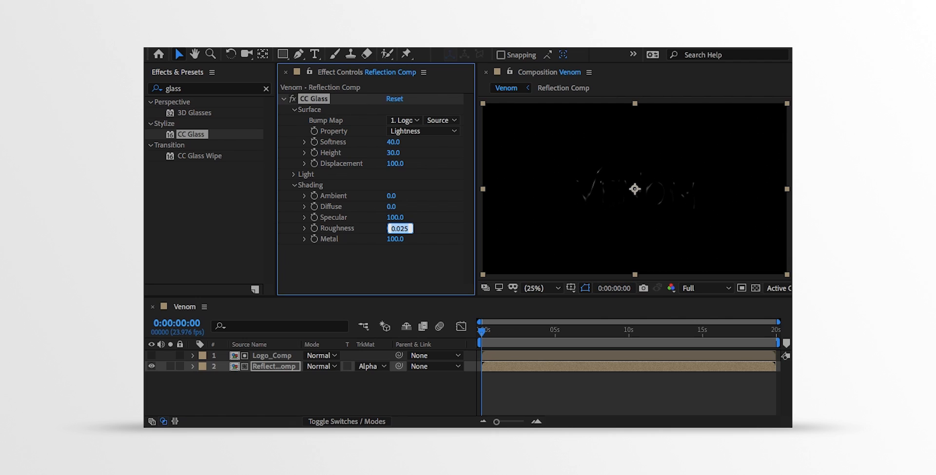
text(.50)
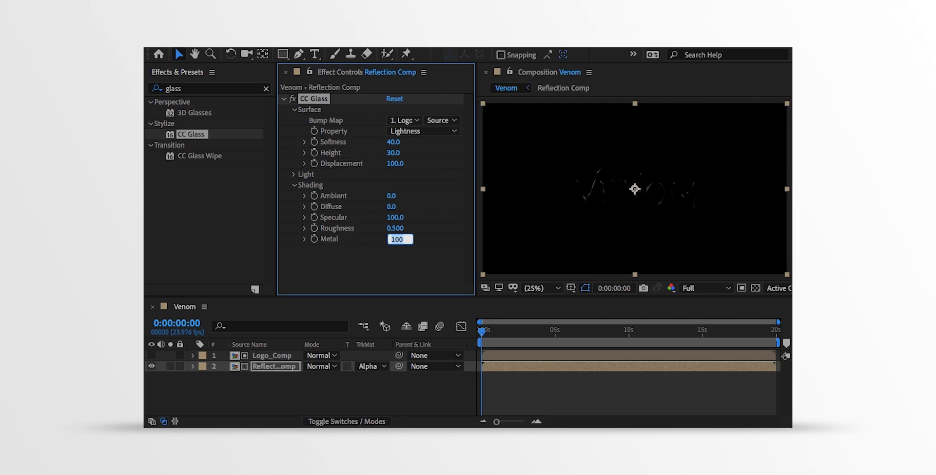
text(0)
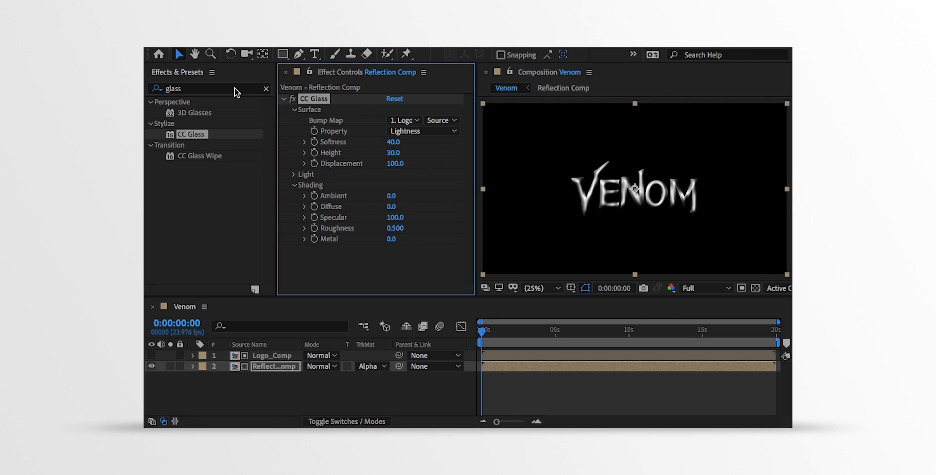
Apply CC Blobbylize to Reflection Comp using Logo_Comp as blob layer, softness 30, cut away 0.
text(b)
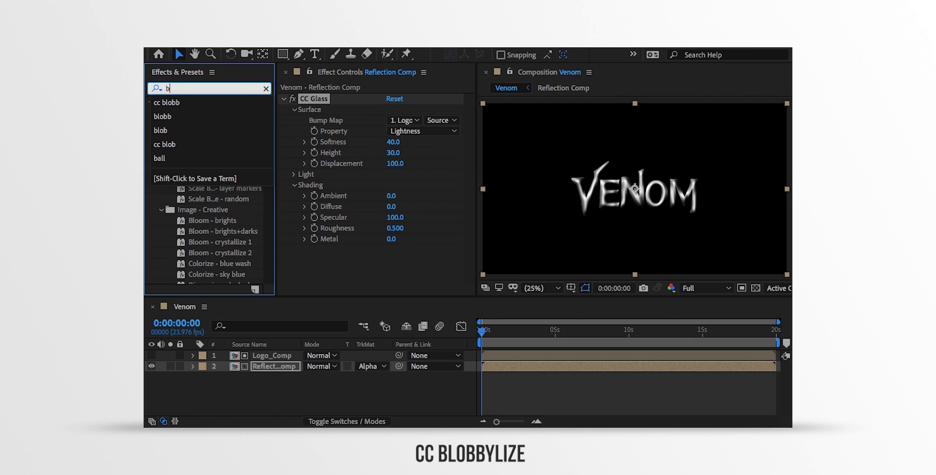
text(lobby)
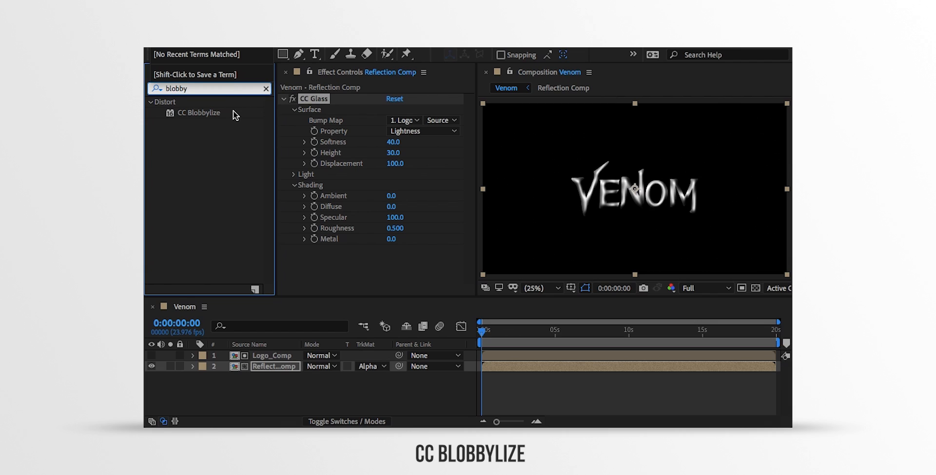
drag(198, 113, 307, 221)
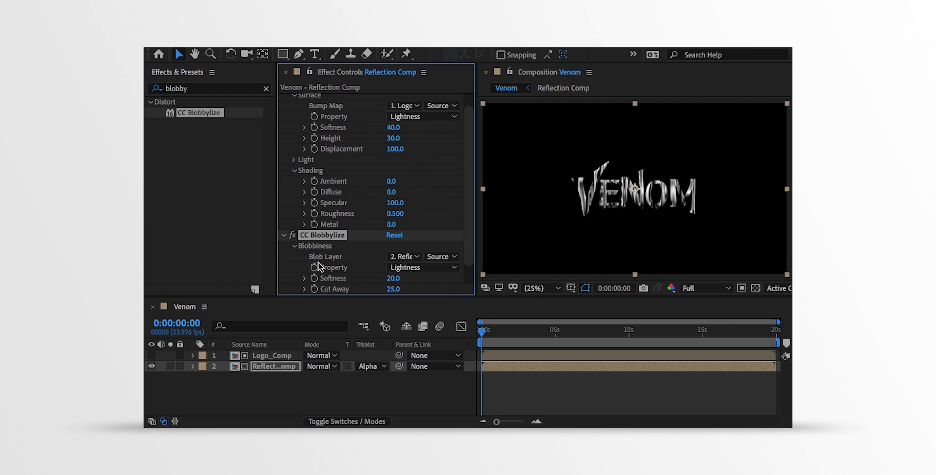
click(404, 256)
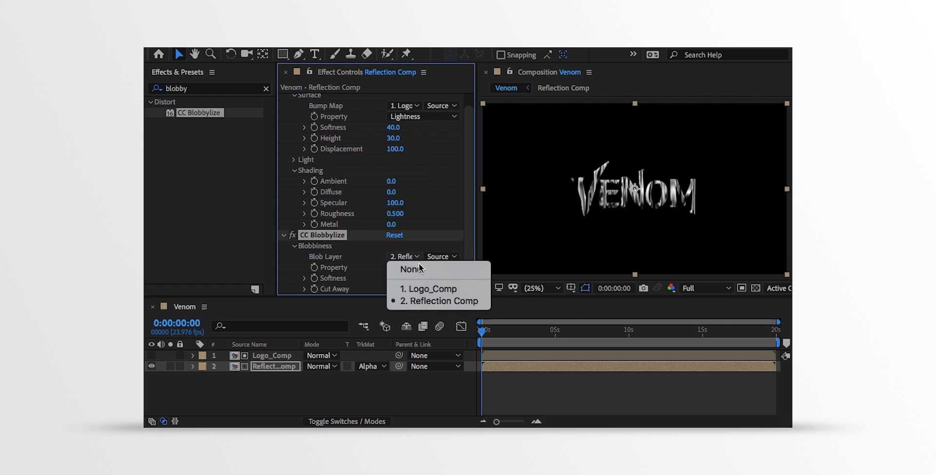
click(427, 289)
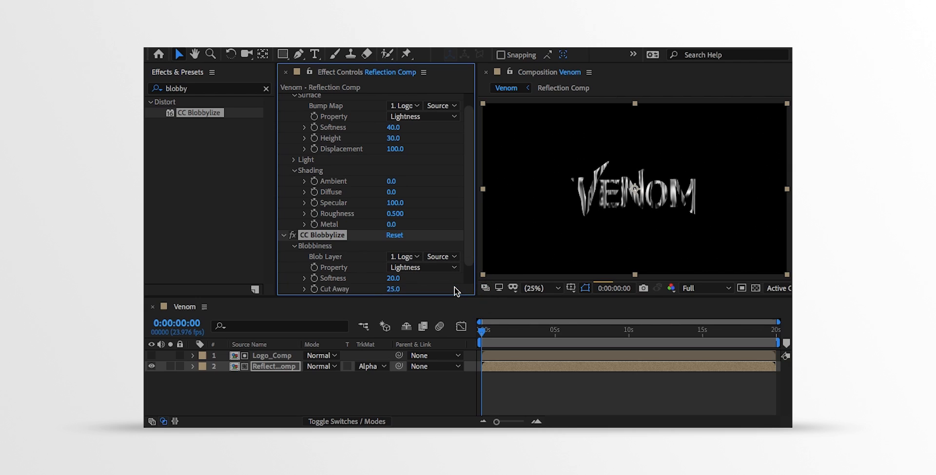
scroll(down, 3)
text(30)
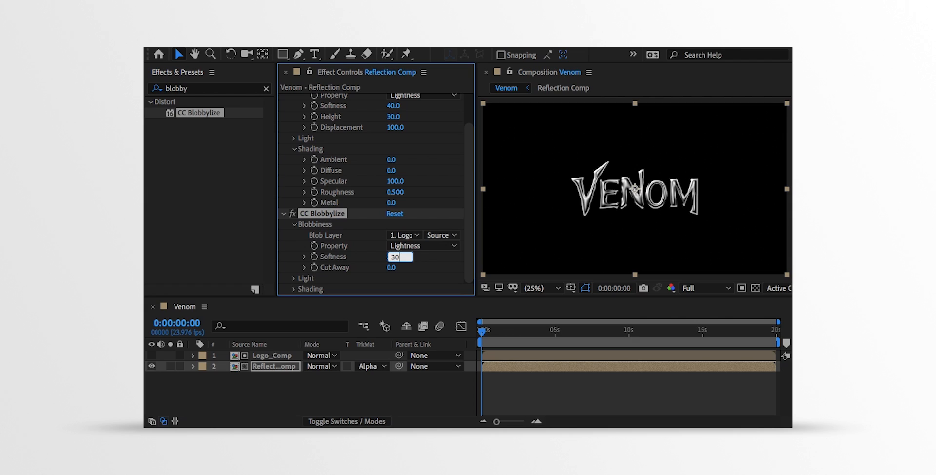
key(Enter)
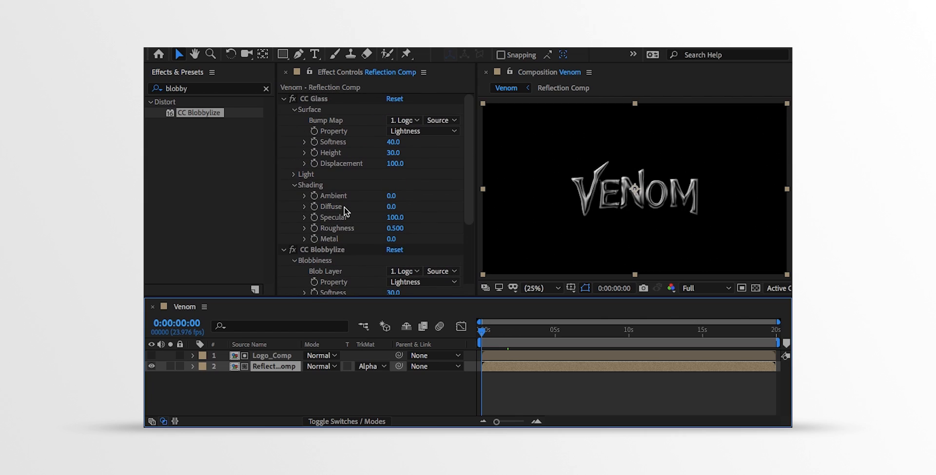
Keyframe CC Glass Light Height at the start and near 10 seconds, then scrub the light sweep.
click(294, 174)
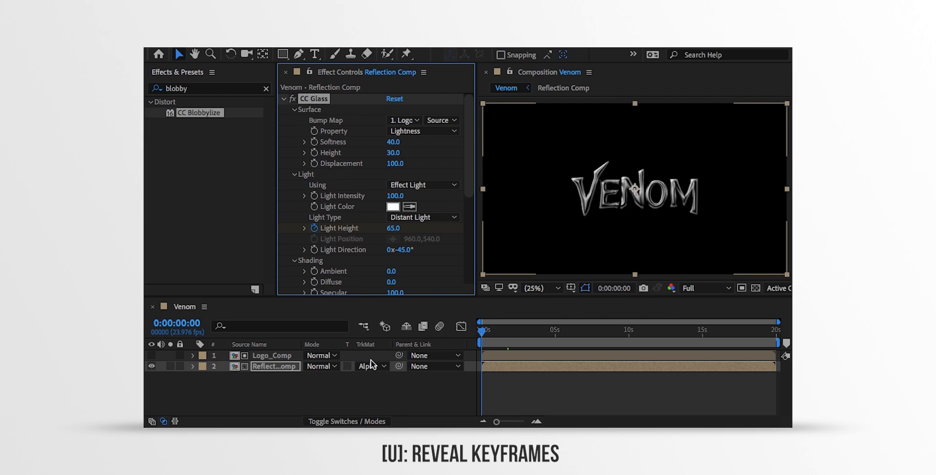
key(u)
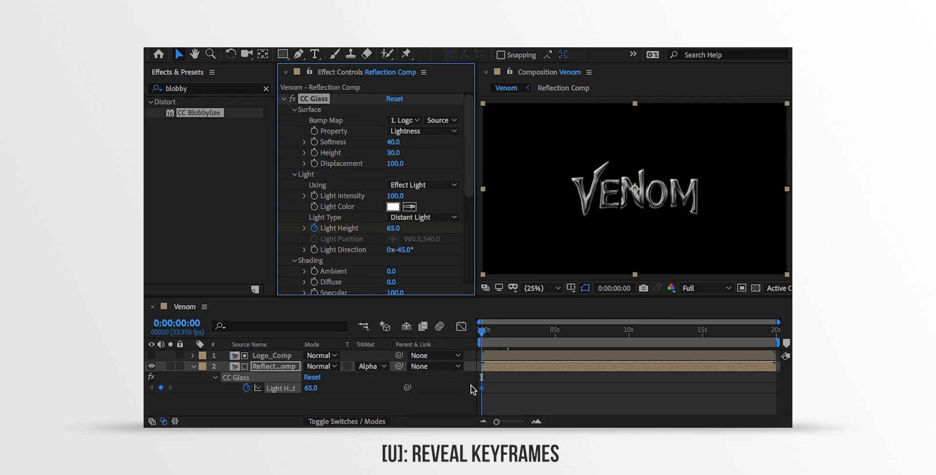
click(596, 370)
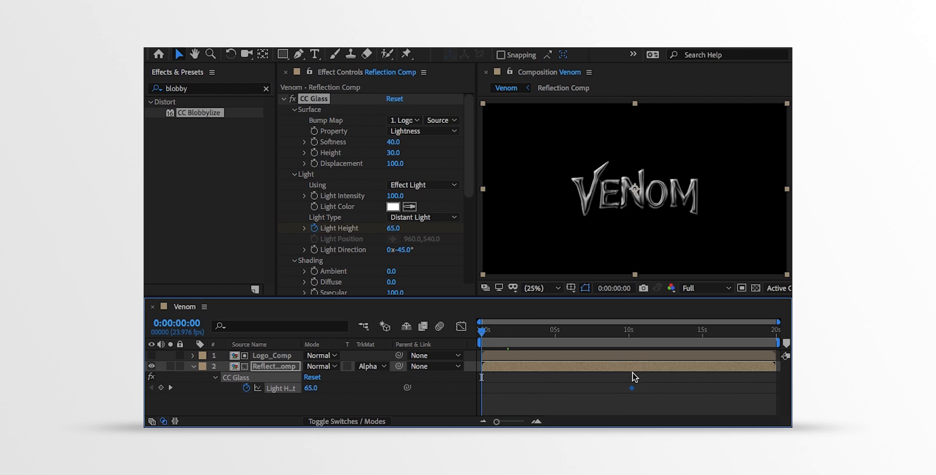
mouse_move(518, 375)
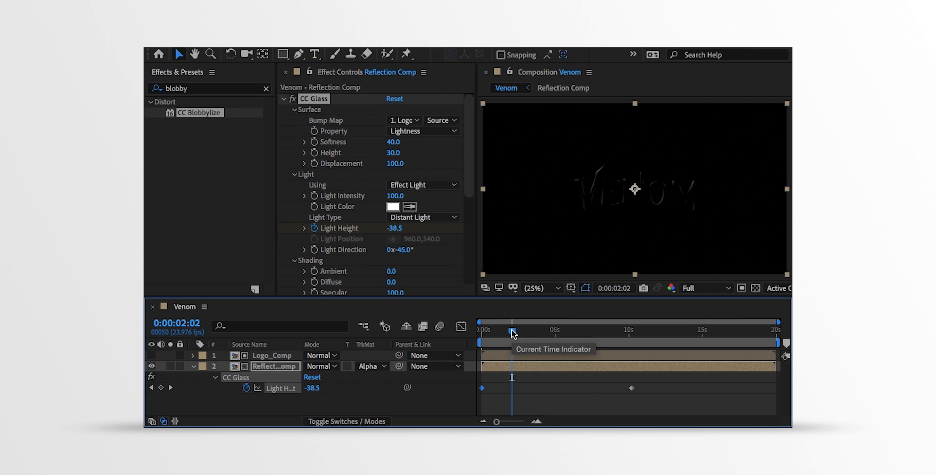
drag(512, 333, 590, 333)
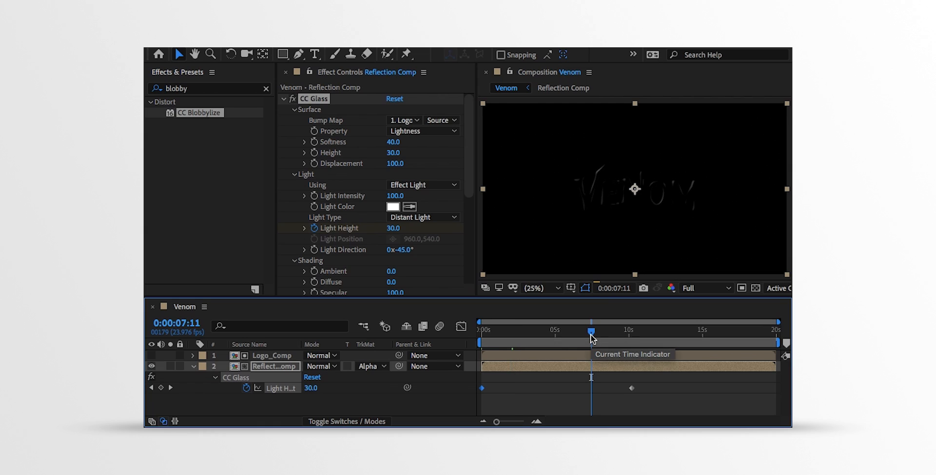
click(272, 355)
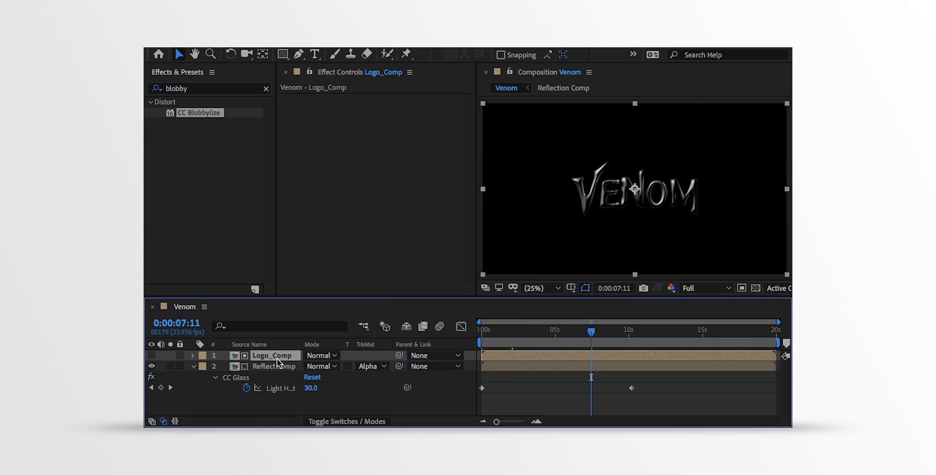
Duplicate Logo_Comp and Reflection Comp, renaming the lower reflection copy 'Reflection Red'.
click(274, 365)
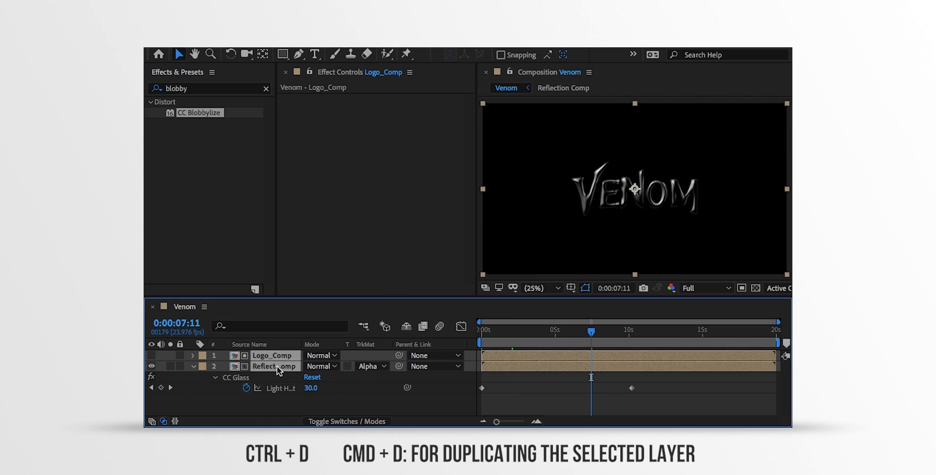
key(ctrl+d)
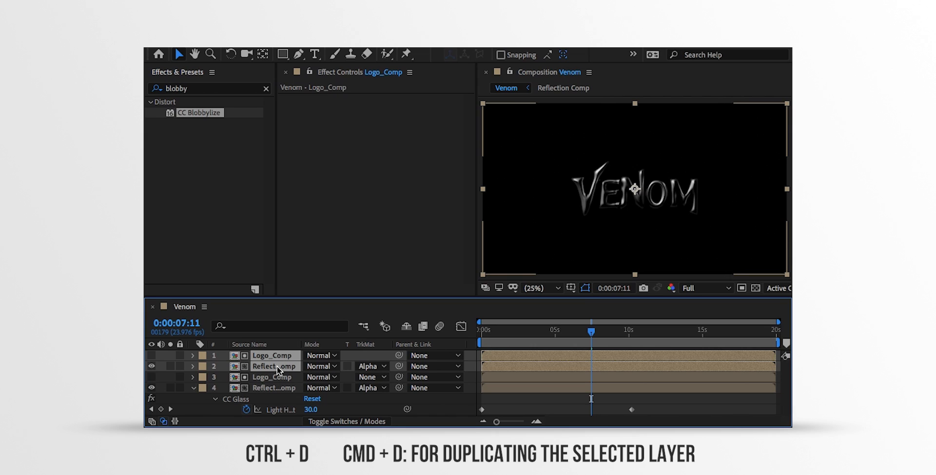
click(273, 387)
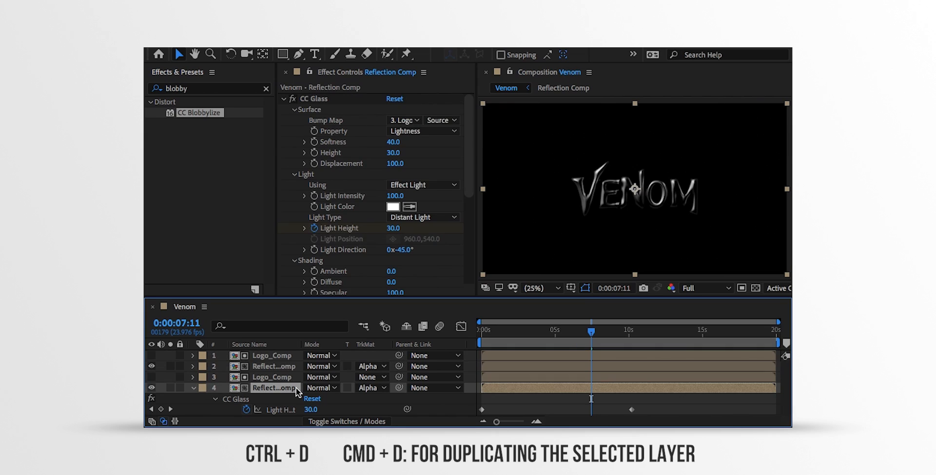
double_click(271, 387)
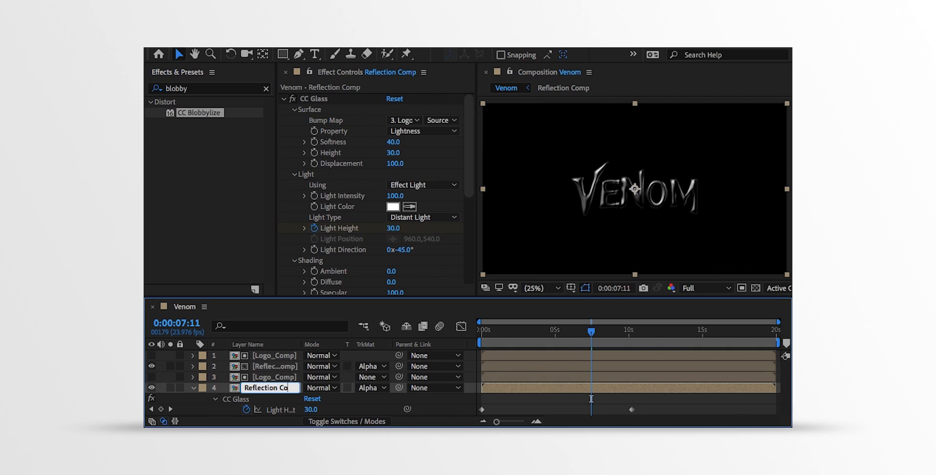
text(Reflection Red)
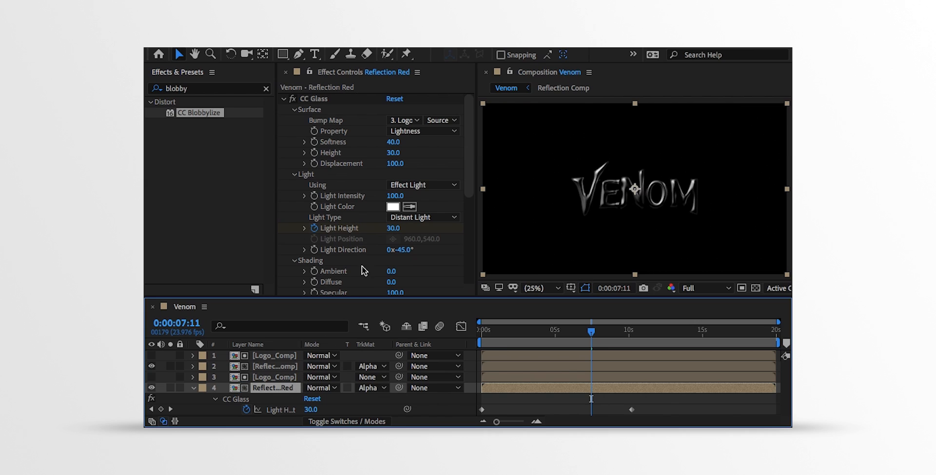
Set the Reflection Red copy's CC Glass light colour to pure red FF0000.
click(392, 206)
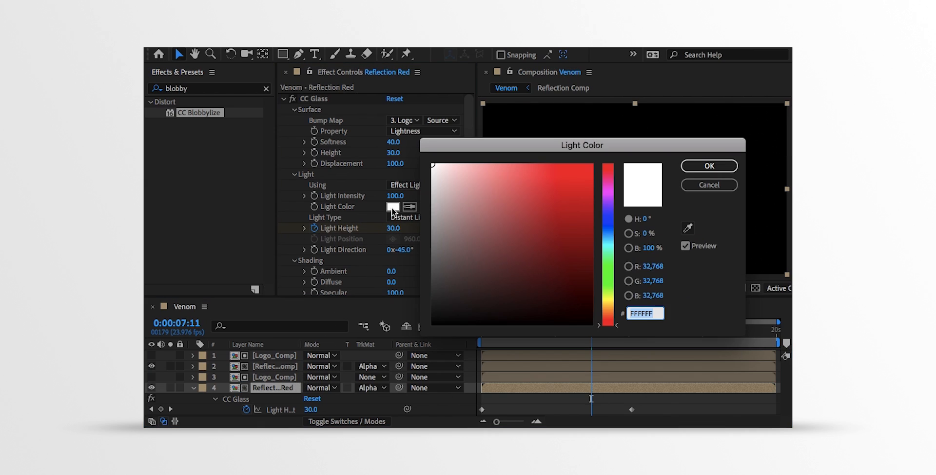
click(612, 161)
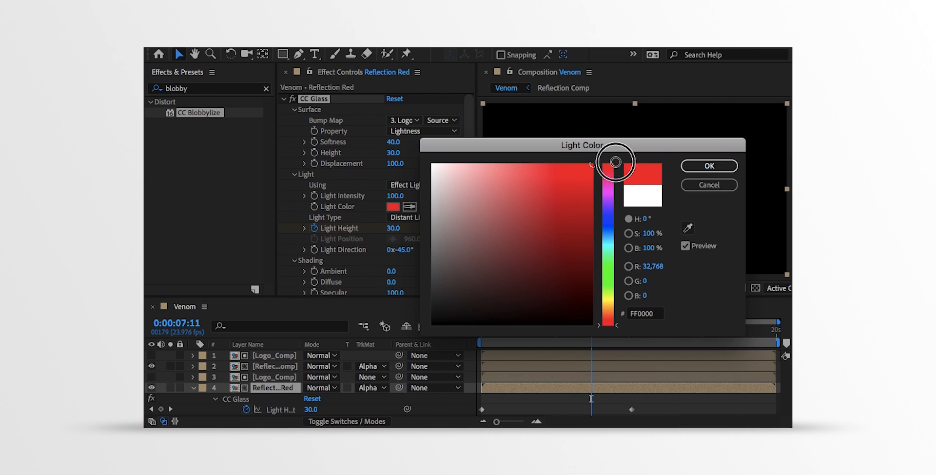
click(708, 165)
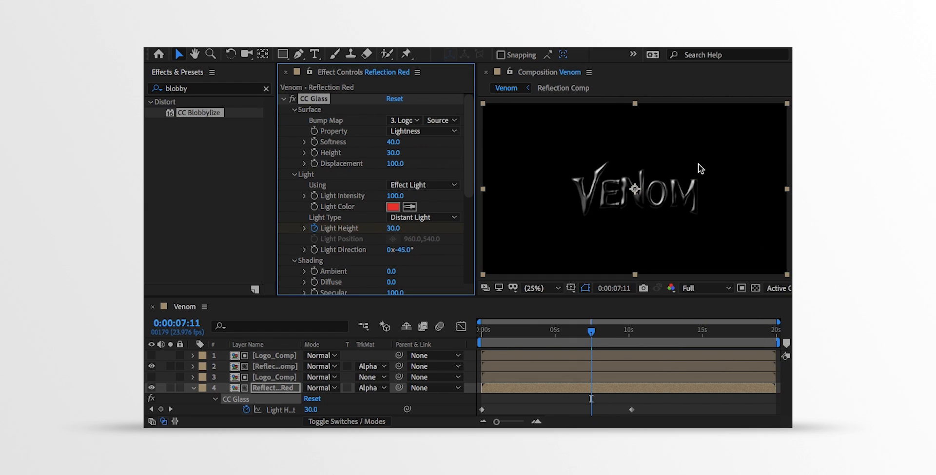
mouse_move(608, 226)
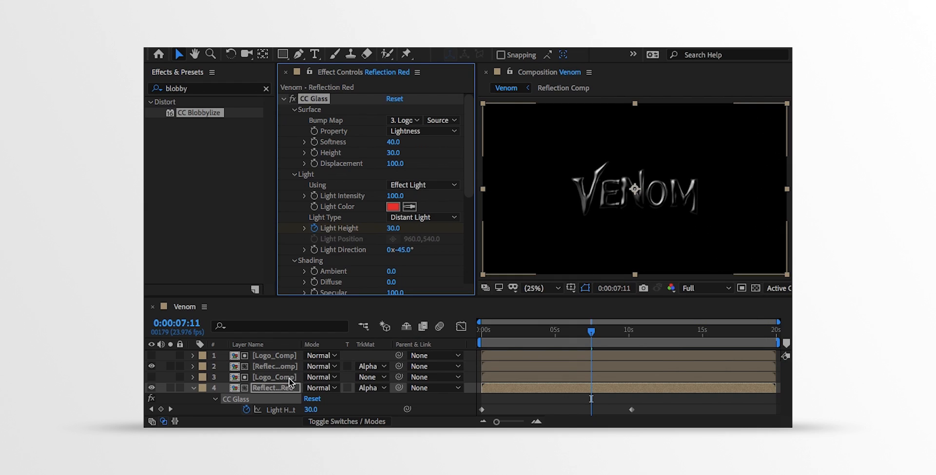
Give the layer 3 Logo_Comp CC Radial Blur: Fading Zoom, amount -30, quality 100.
click(275, 376)
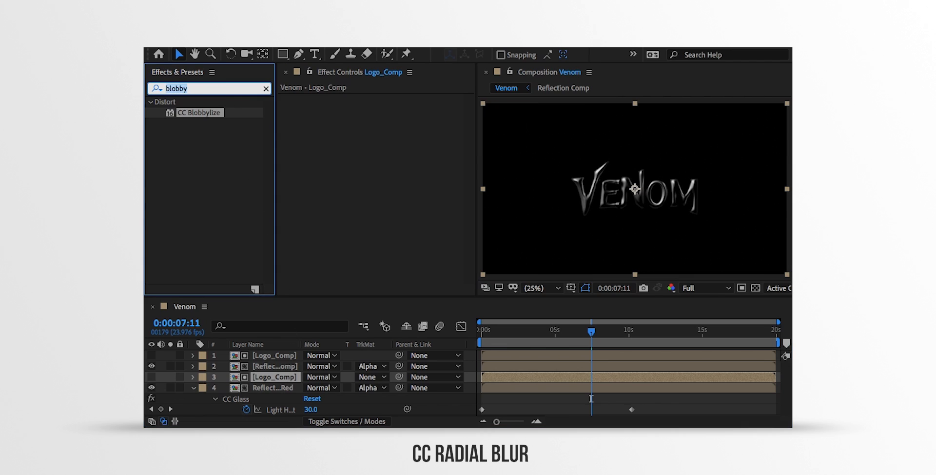
text(cc radia)
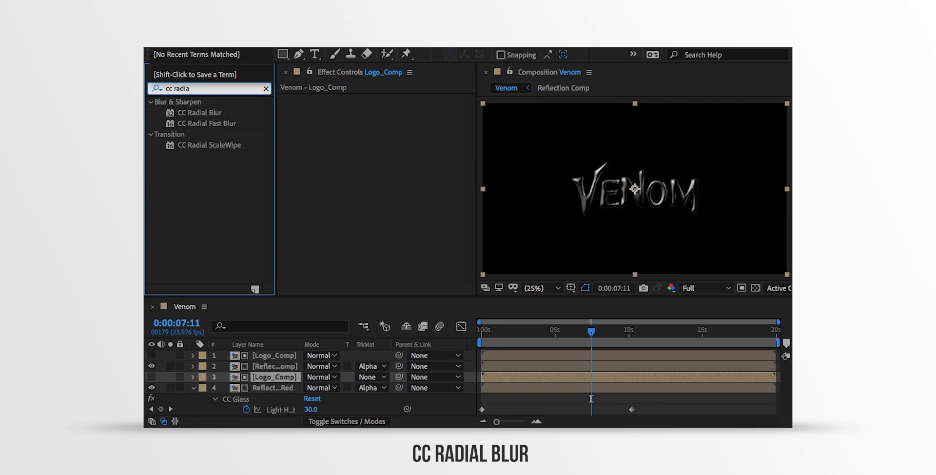
click(200, 112)
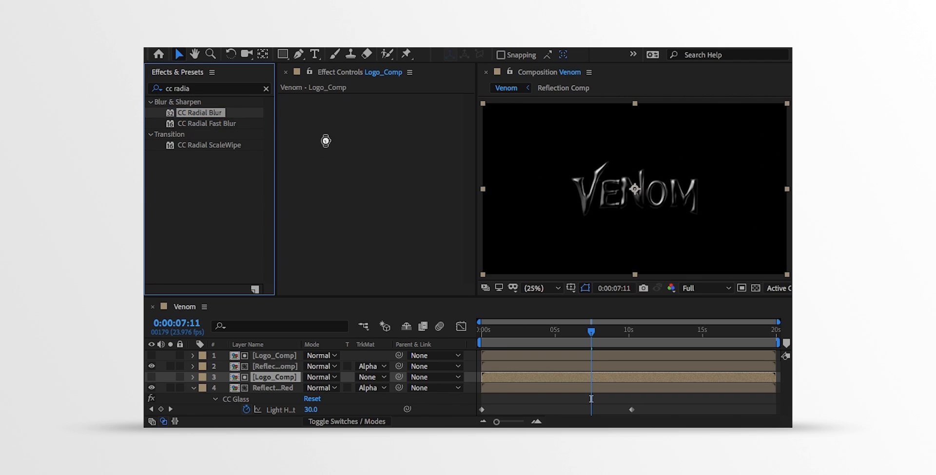
click(424, 109)
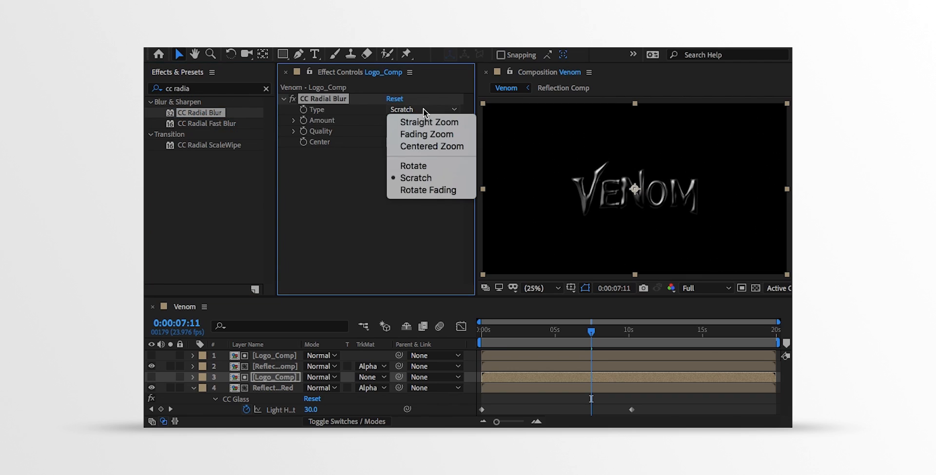
click(426, 133)
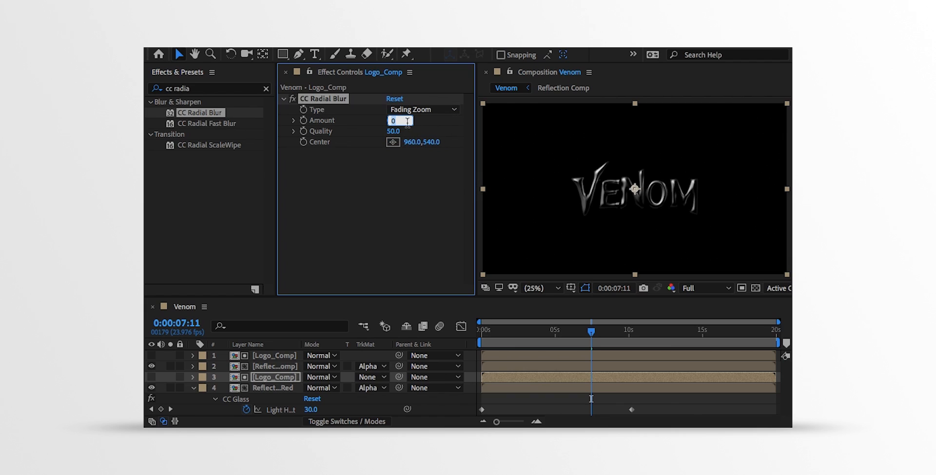
text(-30)
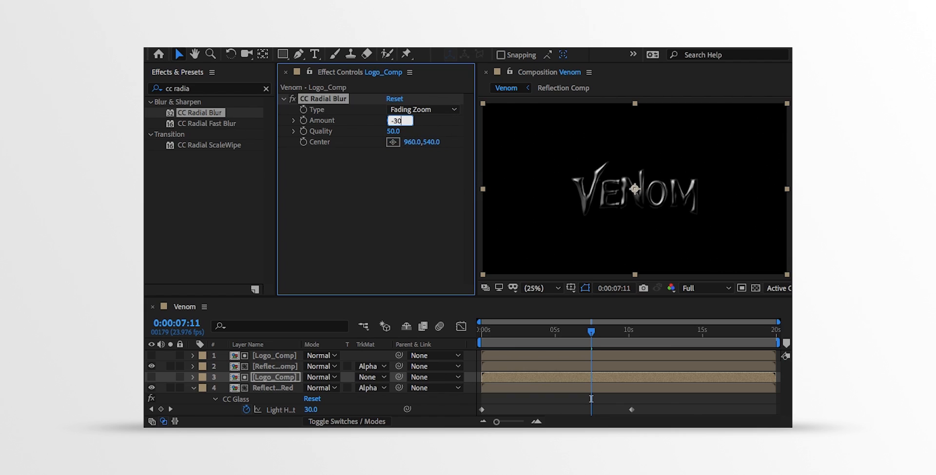
click(399, 131)
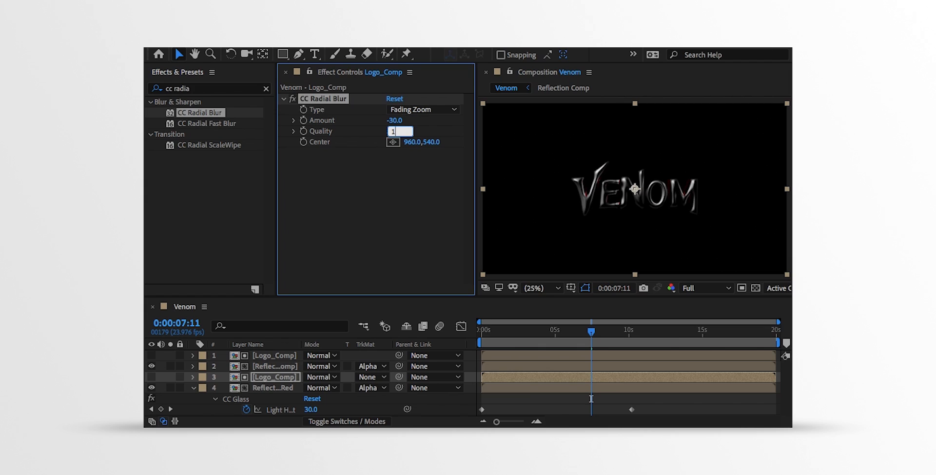
text(100.0)
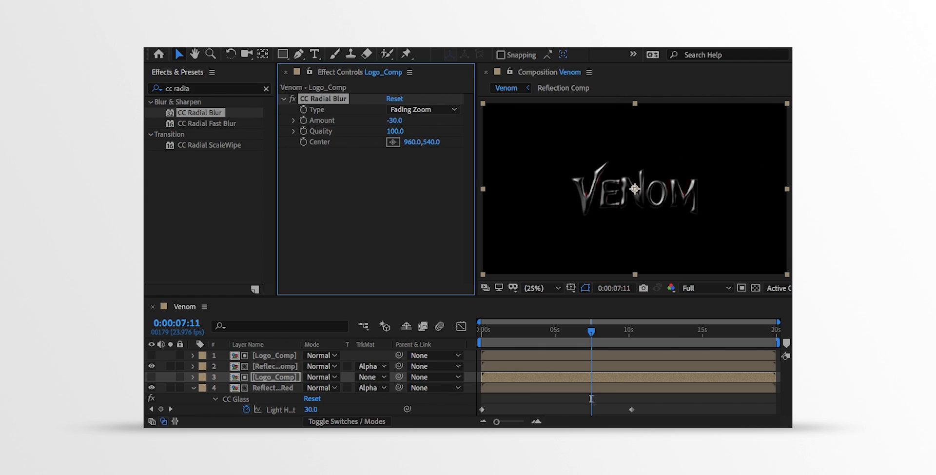
mouse_move(535, 183)
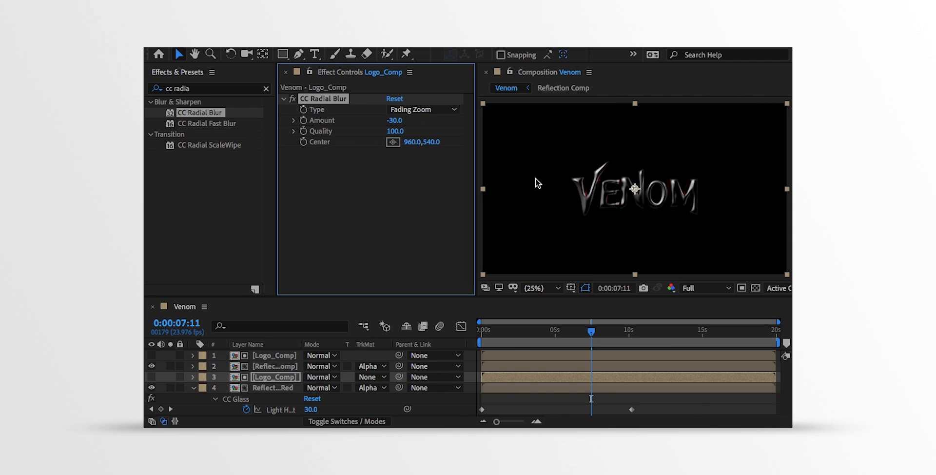
mouse_move(234, 100)
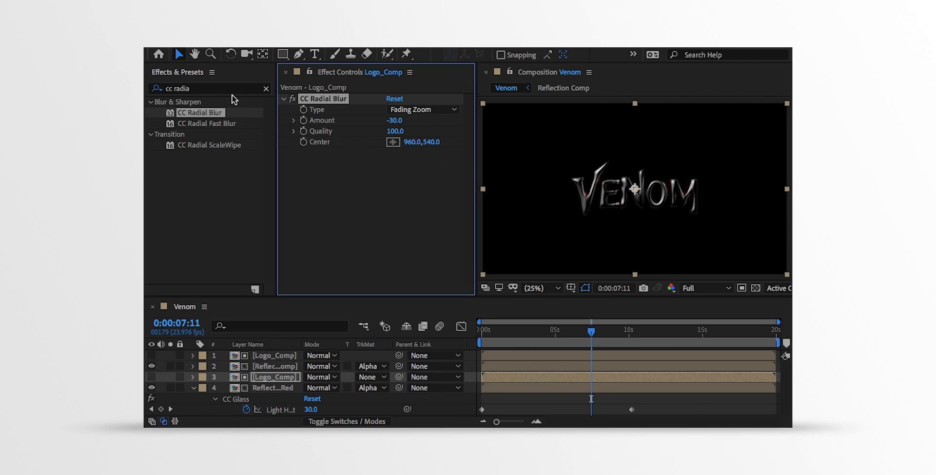
Add Curves to the lower Logo_Comp and bend its Alpha channel curve steeply upward.
text(curves)
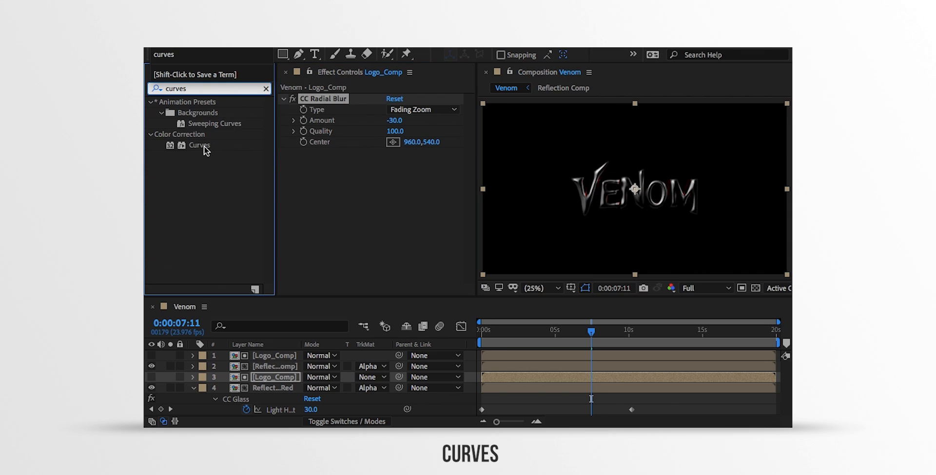
double_click(200, 145)
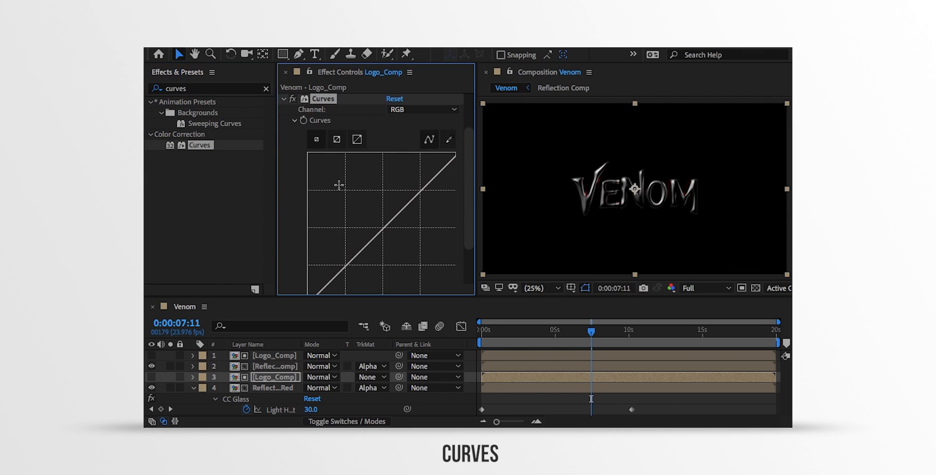
click(422, 110)
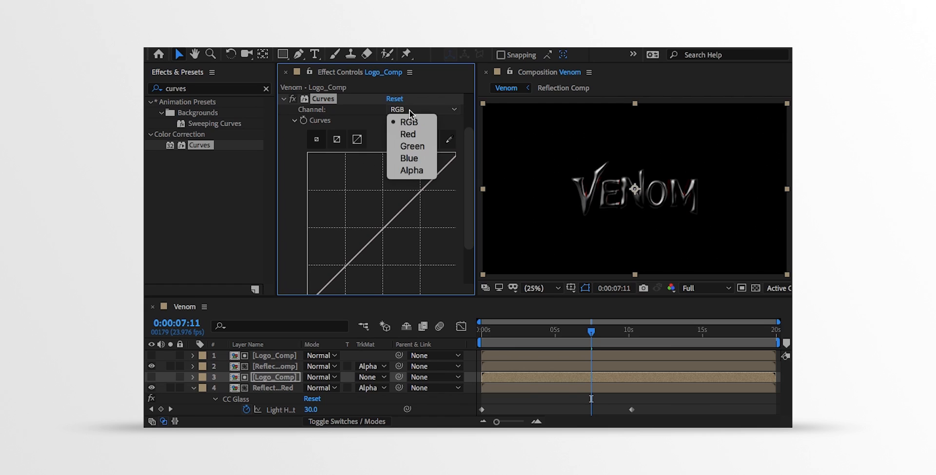
mouse_move(412, 170)
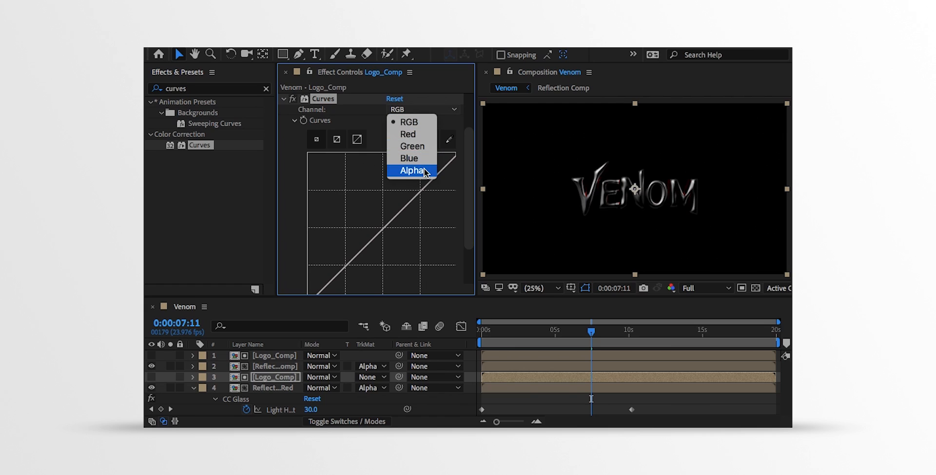
click(411, 170)
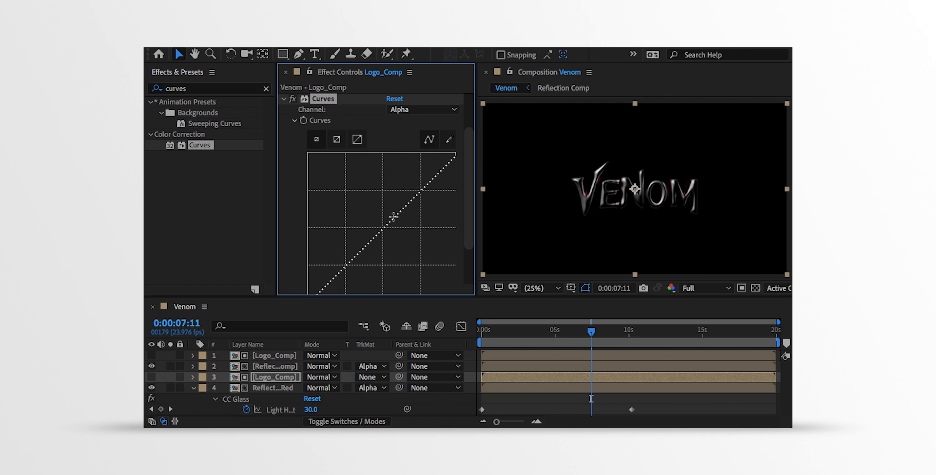
drag(394, 217, 343, 190)
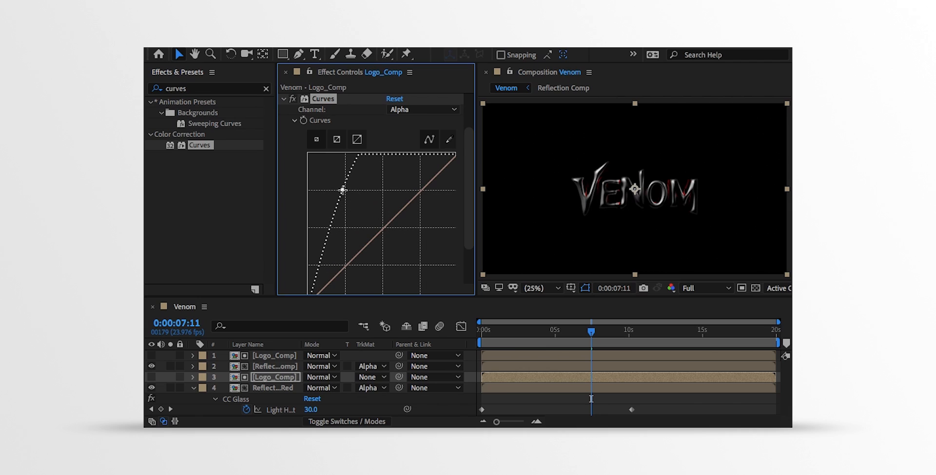
drag(343, 191, 337, 228)
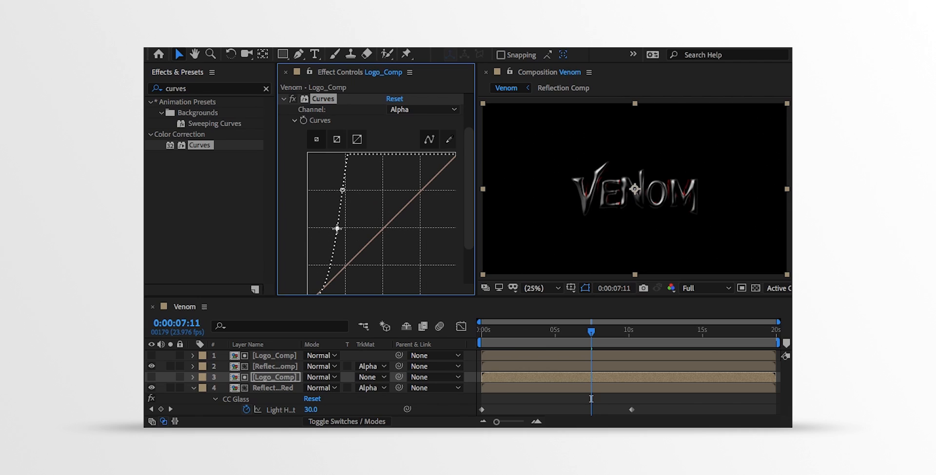
drag(591, 329, 639, 332)
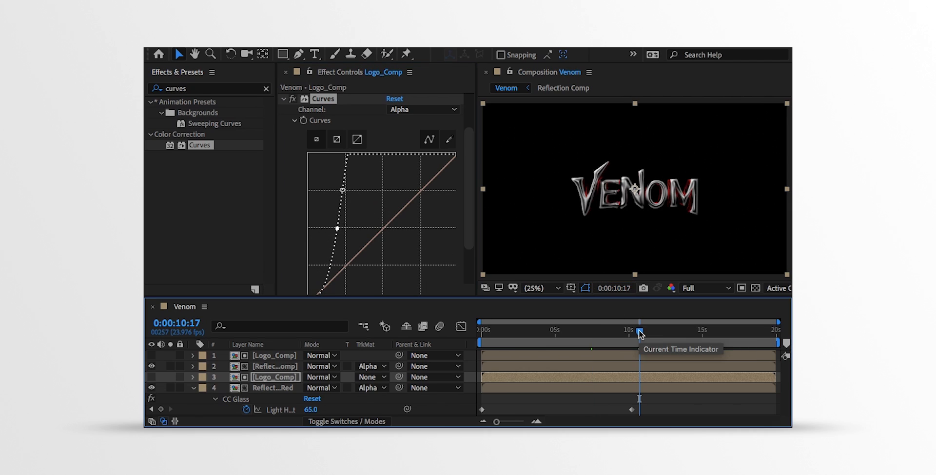
mouse_move(607, 370)
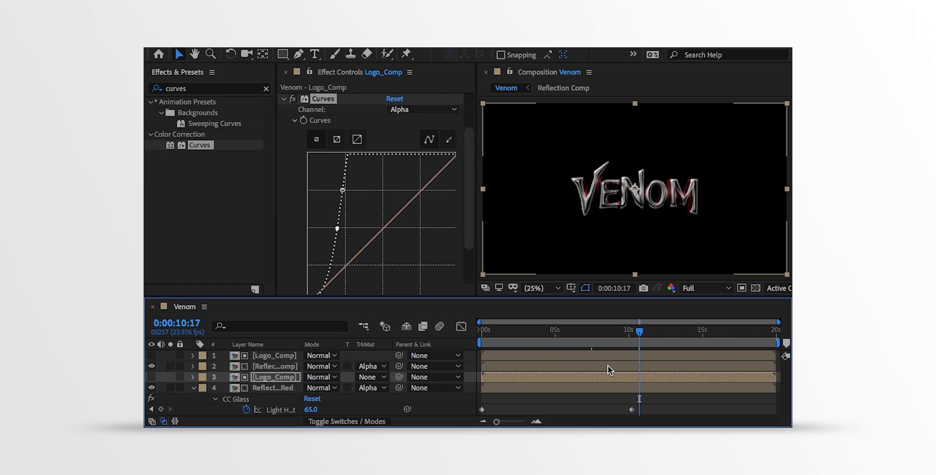
Move Reflection Comp's two Light Height keyframes later, to roughly 4 s and 14 s.
click(274, 365)
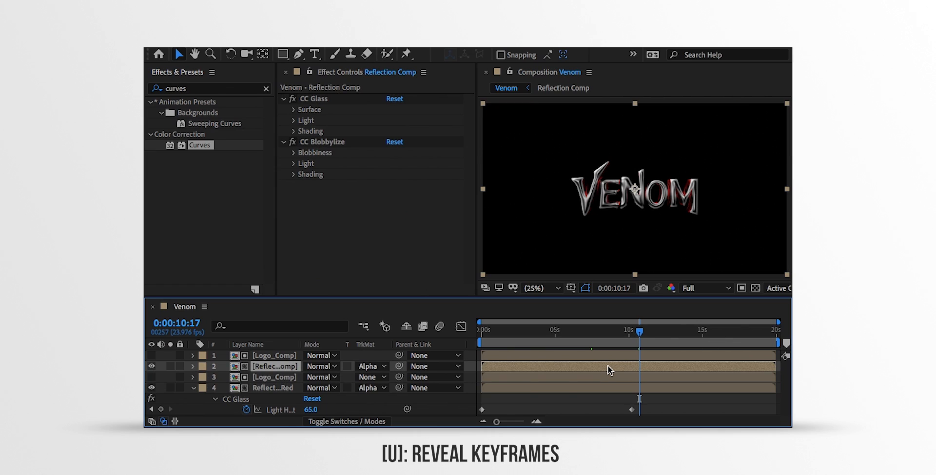
click(192, 365)
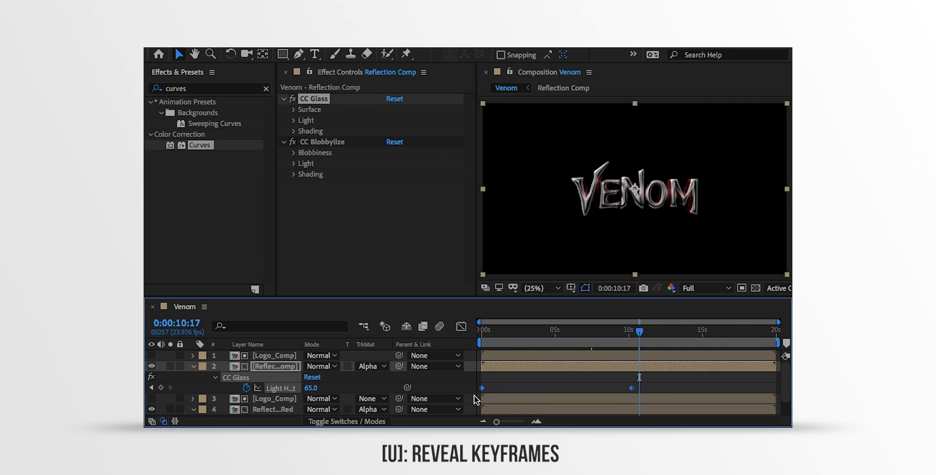
drag(630, 387, 504, 389)
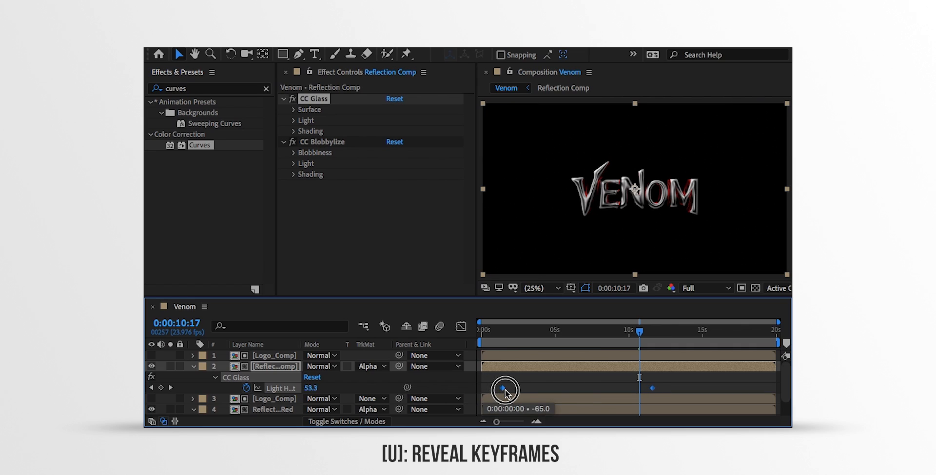
drag(505, 389, 537, 389)
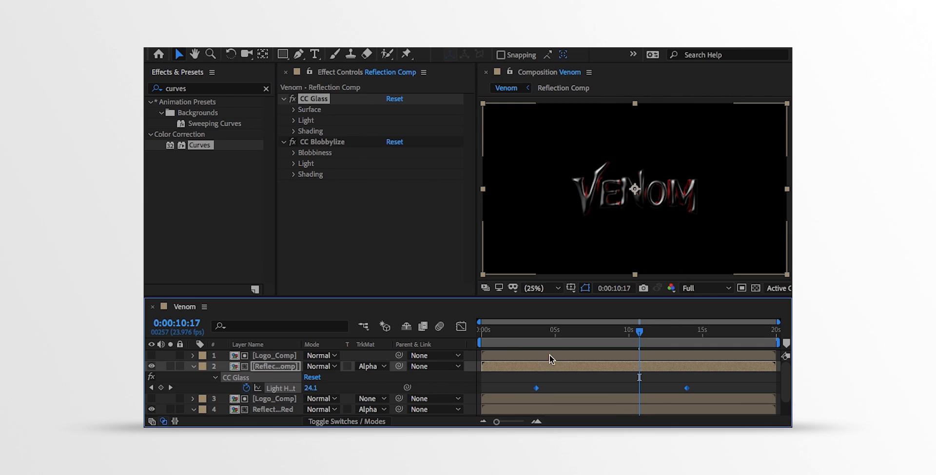
drag(638, 332, 566, 331)
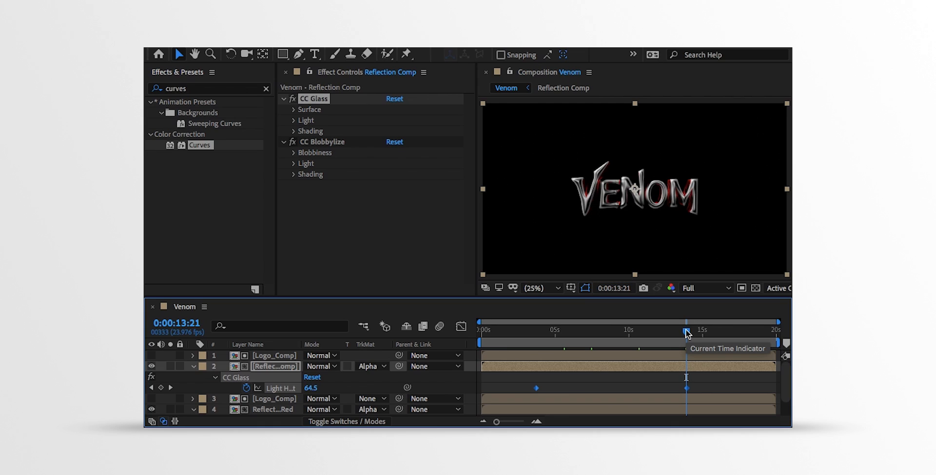
mouse_move(465, 390)
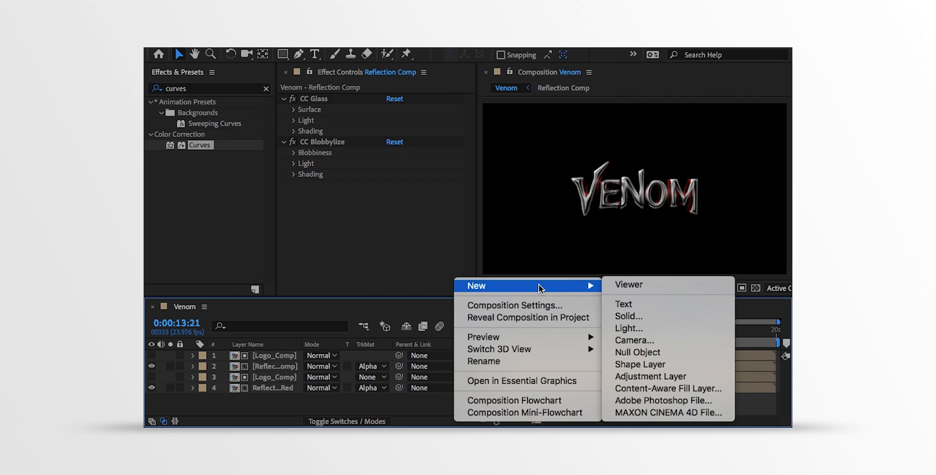
Create a null named Scale, keyframe its scale at the end, and parent the logo layers.
click(637, 352)
text(S)
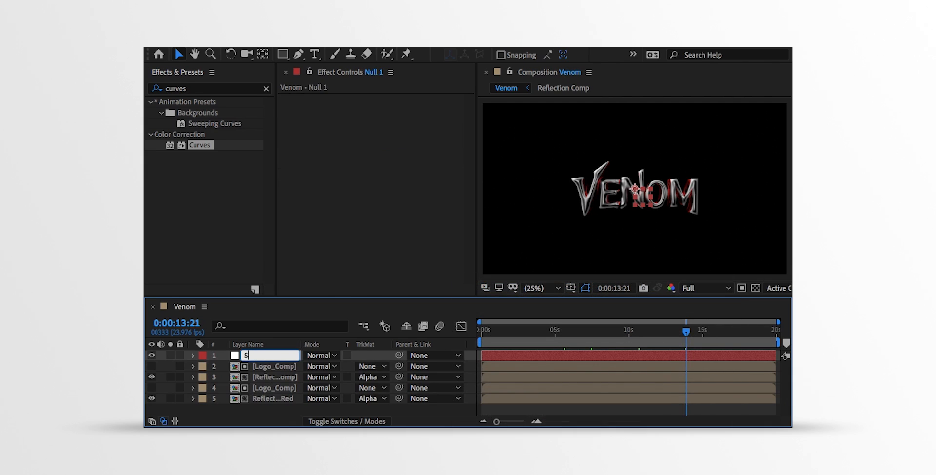
text(cale)
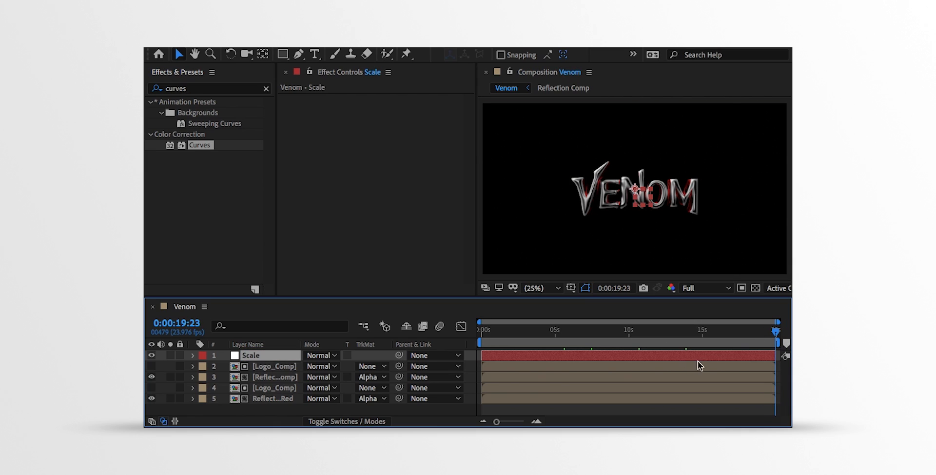
click(192, 355)
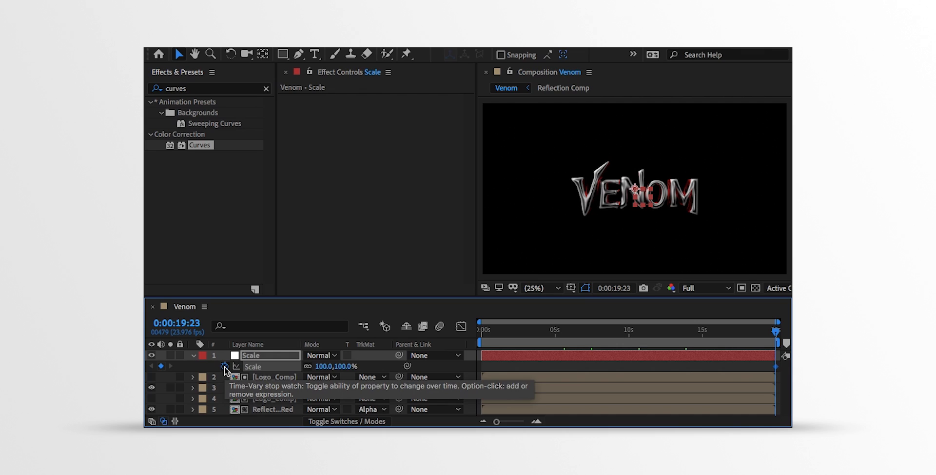
click(274, 376)
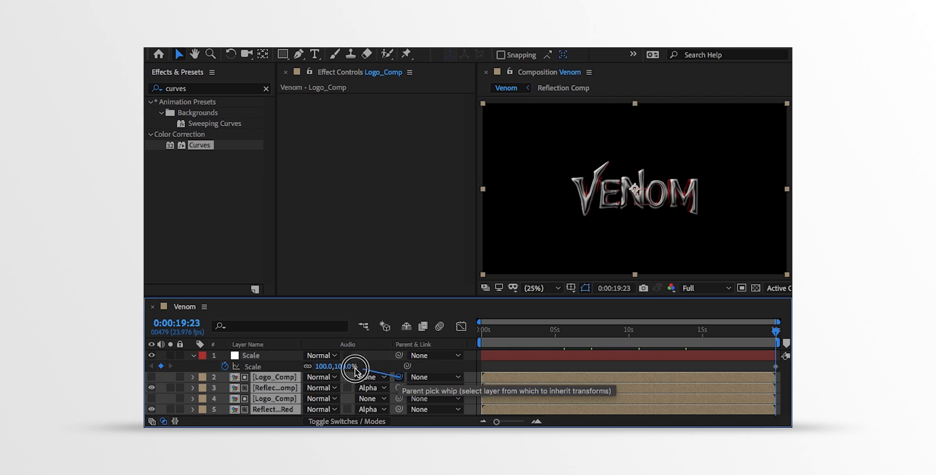
drag(356, 371, 251, 358)
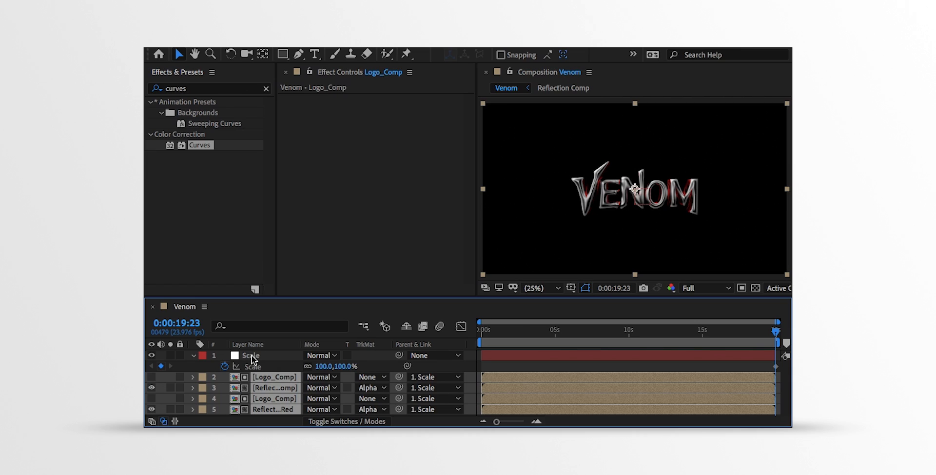
mouse_move(486, 332)
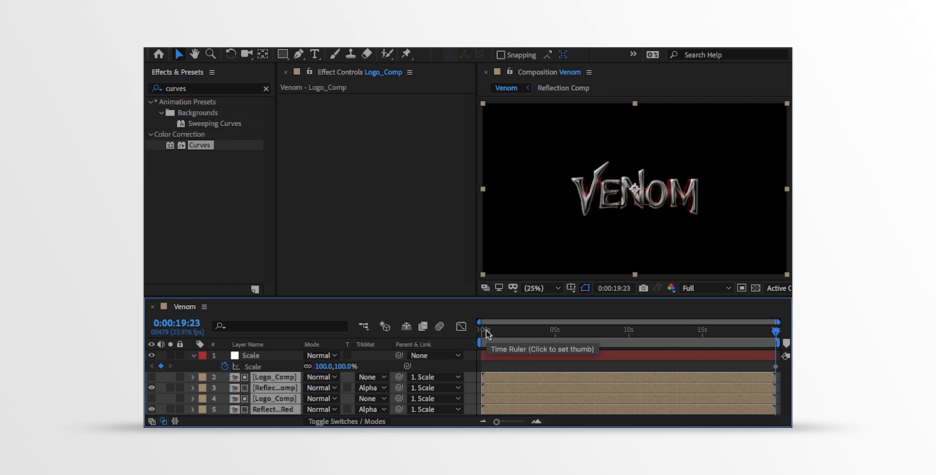
Set the Scale null to 75% at 0:00 and scrub to preview the scale-up.
click(482, 329)
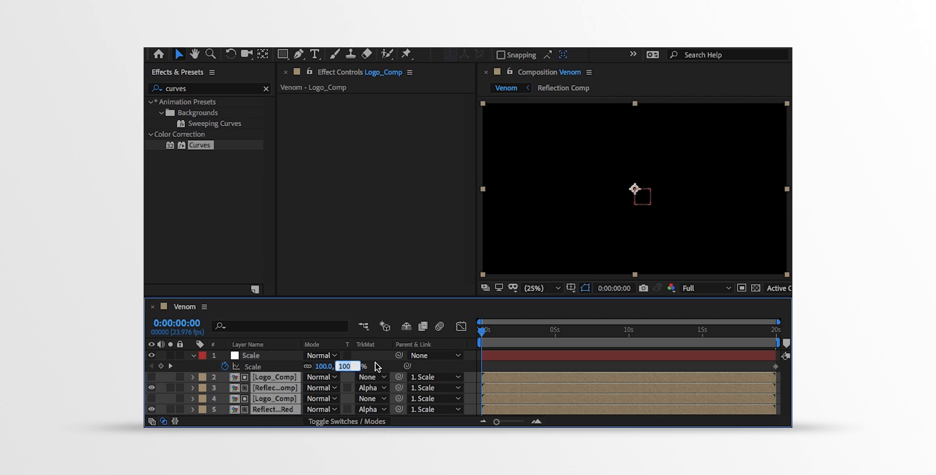
text(75.0,75.0%)
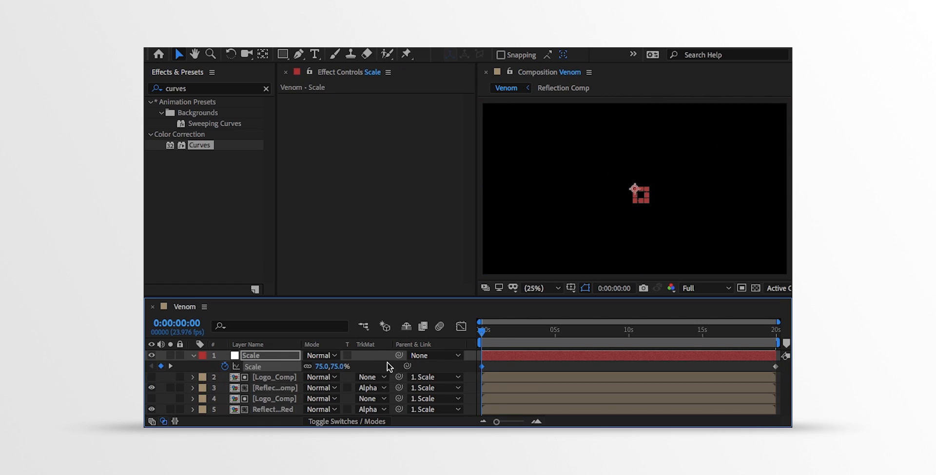
drag(481, 330, 585, 331)
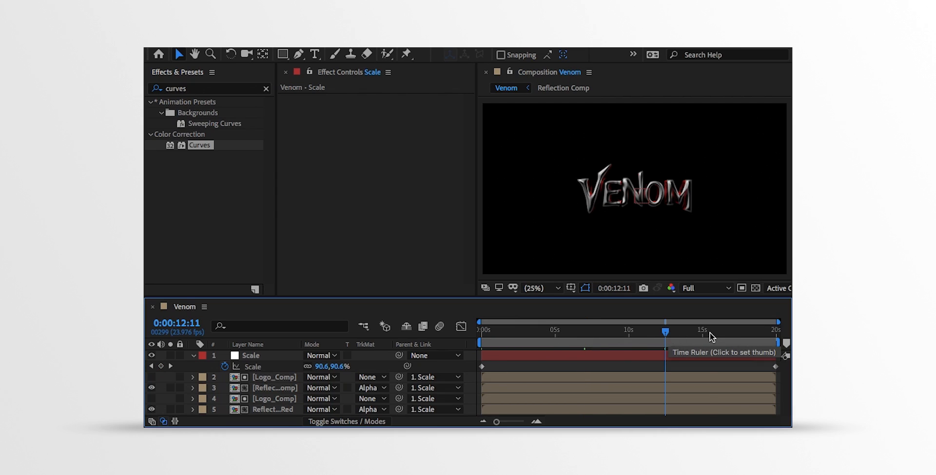
click(710, 329)
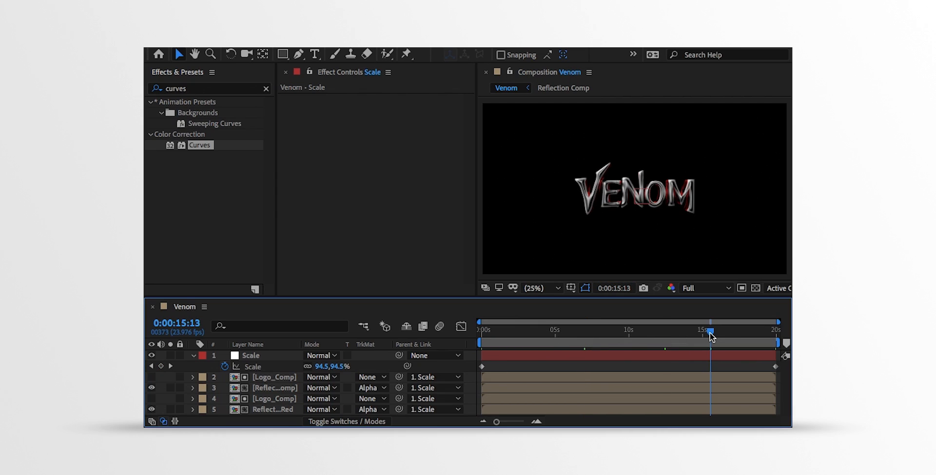